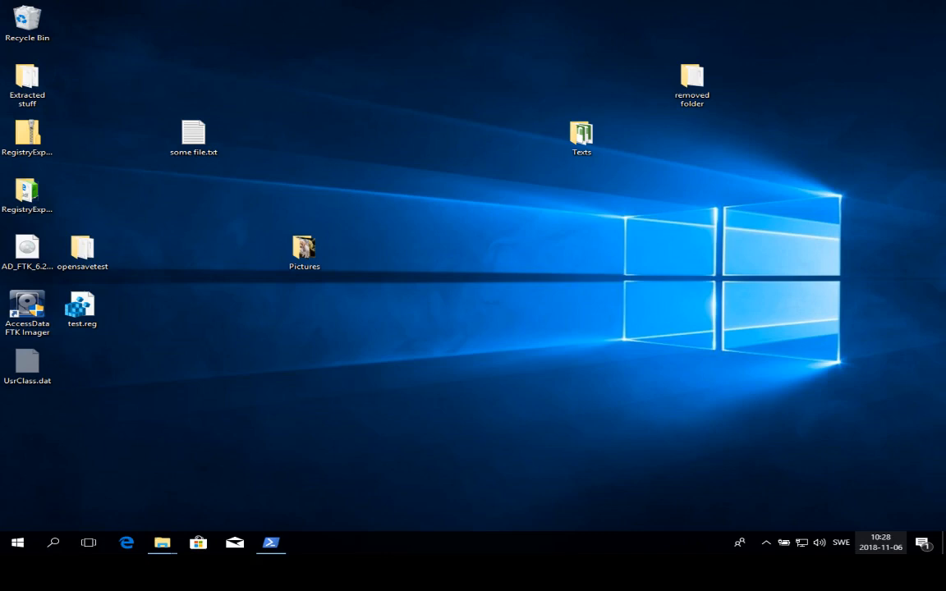
{"action": "mouse_move", "coordinate": [171, 420]}
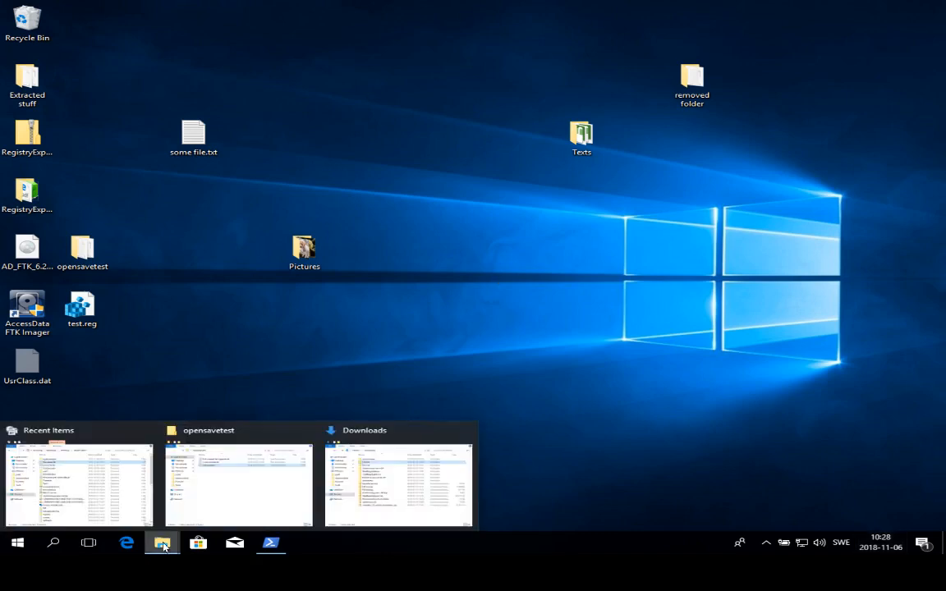
Step: Bring the Recent Items Explorer window to the front, showing its 48 shortcut files
{"action": "left_click", "coordinate": [161, 542]}
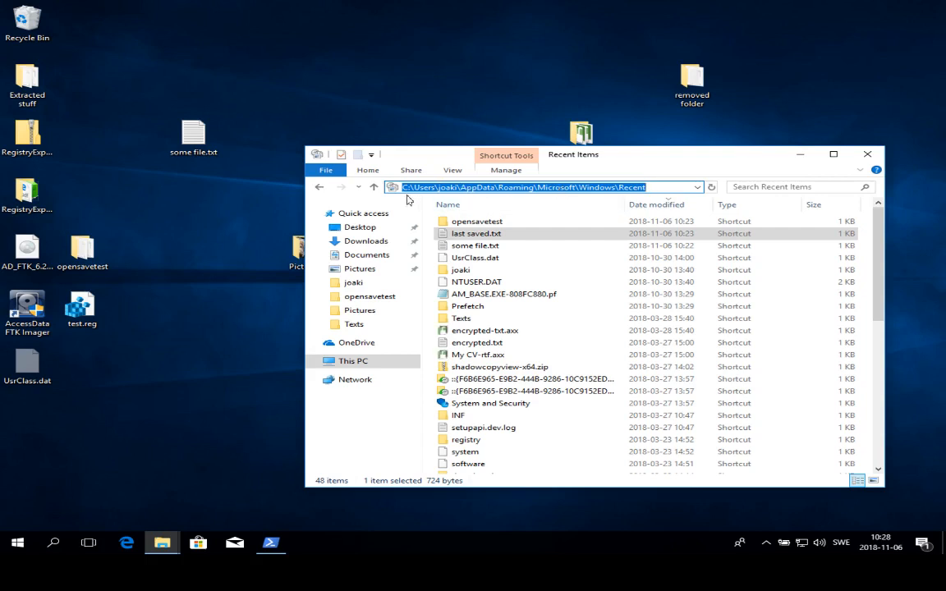
{"action": "mouse_move", "coordinate": [559, 201]}
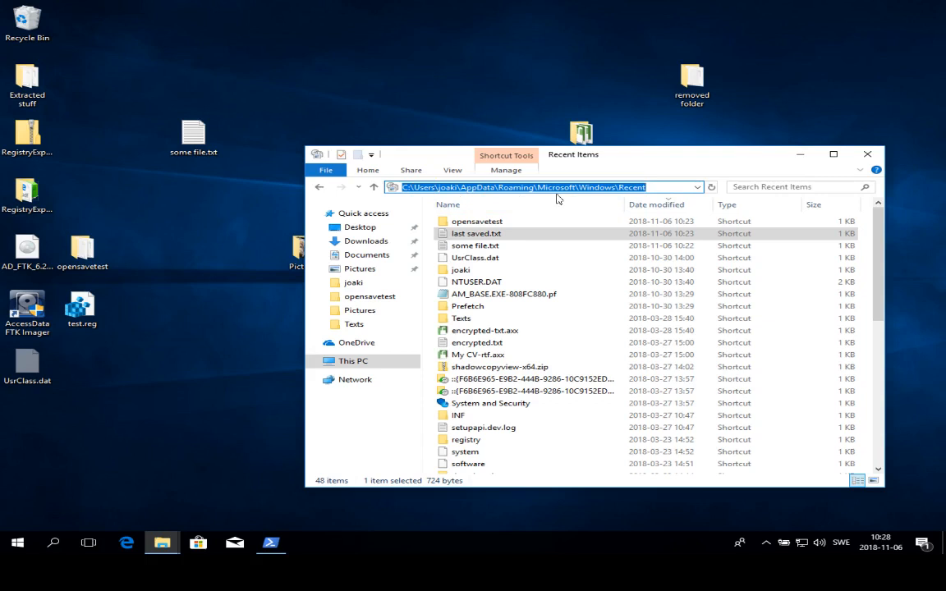
{"action": "mouse_move", "coordinate": [710, 176]}
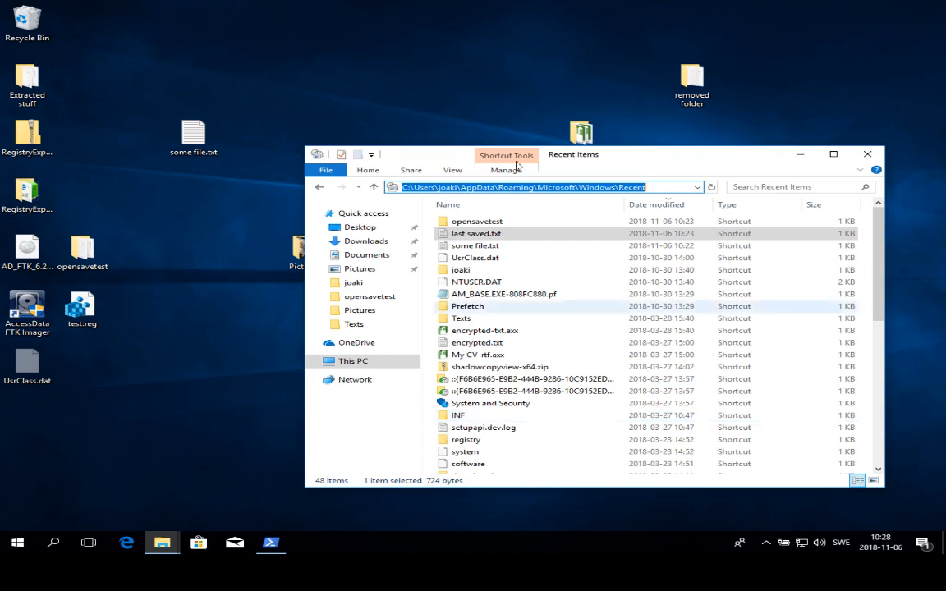
Step: Show the some file.txt shortcut's properties, whose target is C:\Users\joaki\Desktop\some file.txt
{"action": "right_click", "coordinate": [475, 246]}
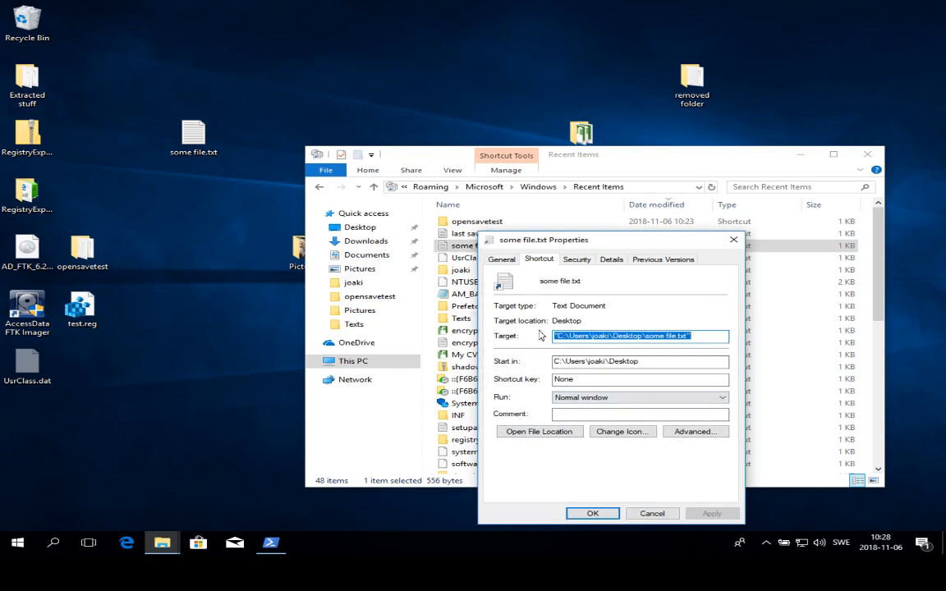
{"action": "left_click", "coordinate": [677, 335]}
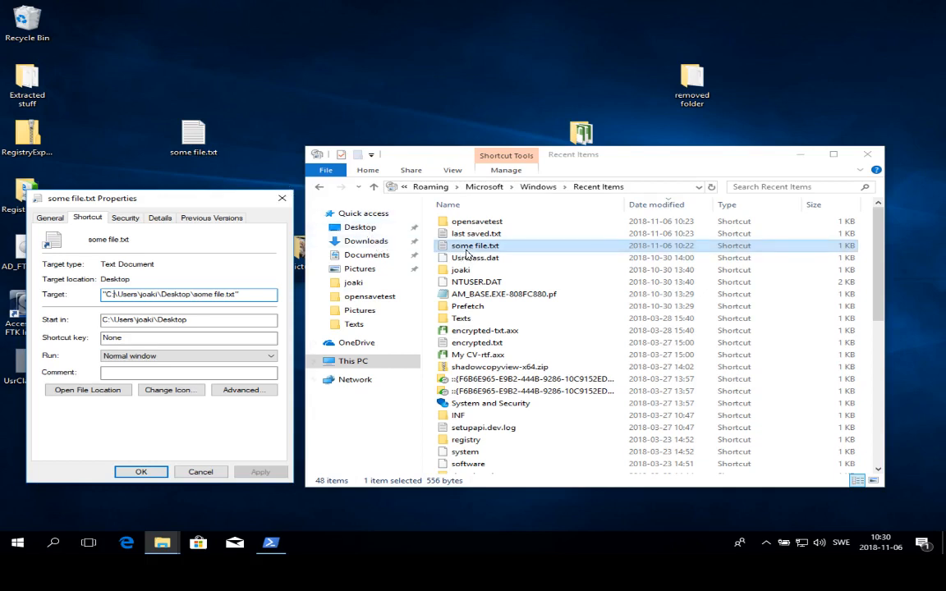
{"action": "mouse_move", "coordinate": [532, 257]}
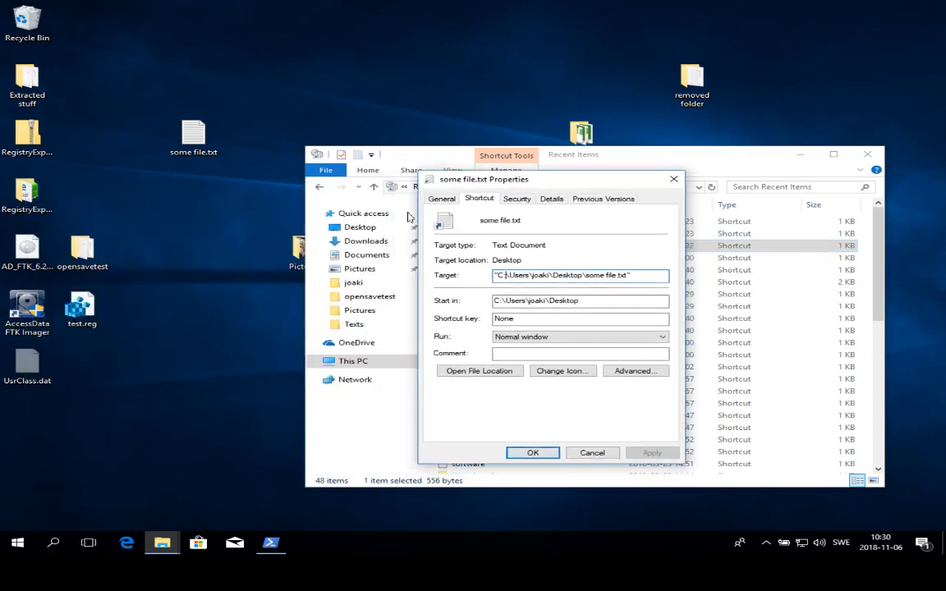
Step: Review the shortcut's General timestamps, created and modified today, 6 November 2018
{"action": "left_click", "coordinate": [442, 198]}
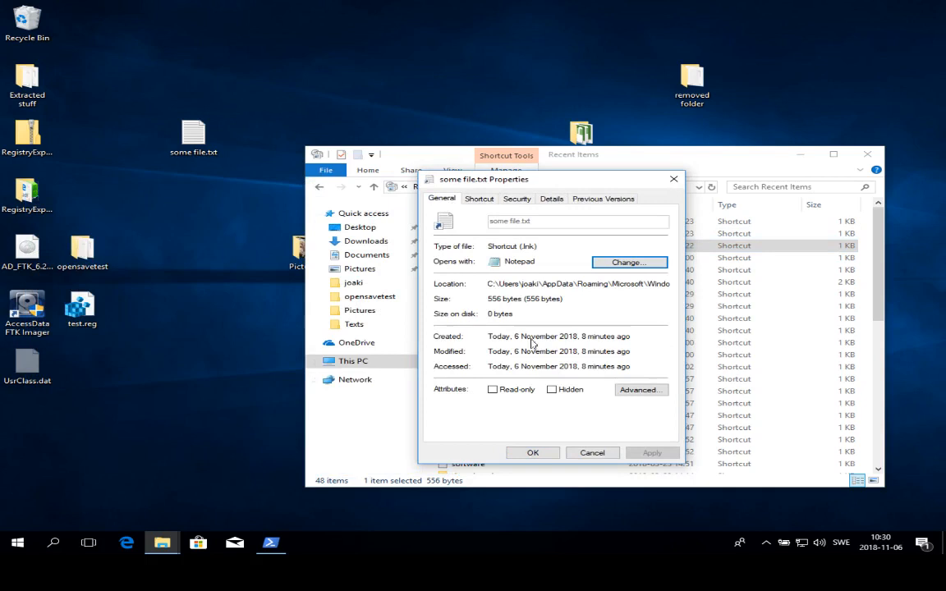
{"action": "double_click", "coordinate": [559, 335]}
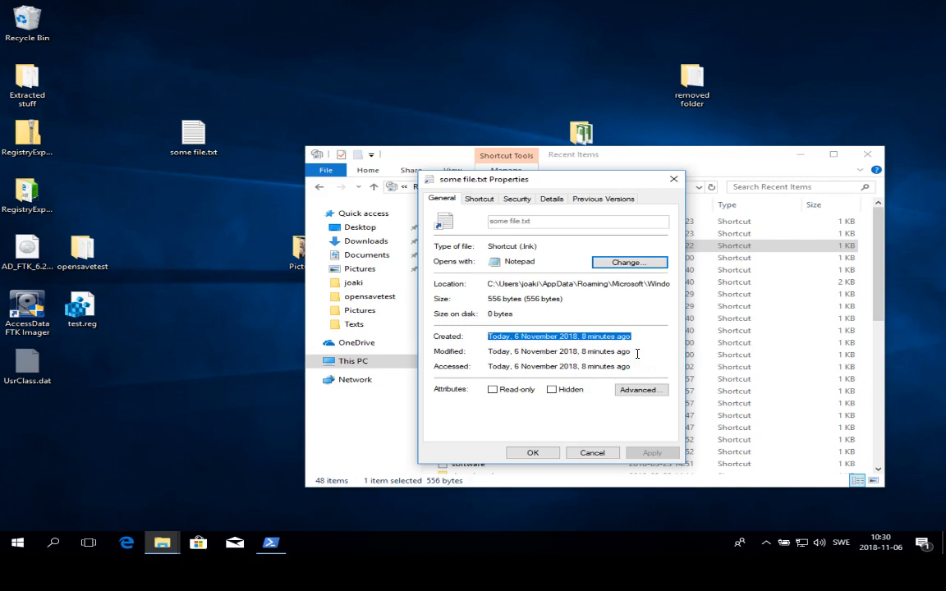
{"action": "left_click", "coordinate": [559, 351]}
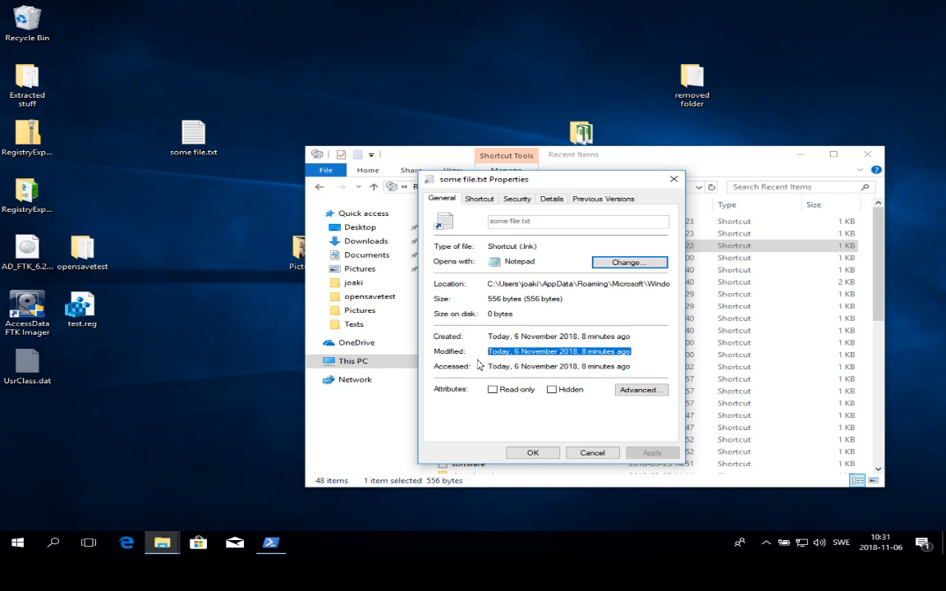
{"action": "mouse_move", "coordinate": [674, 179]}
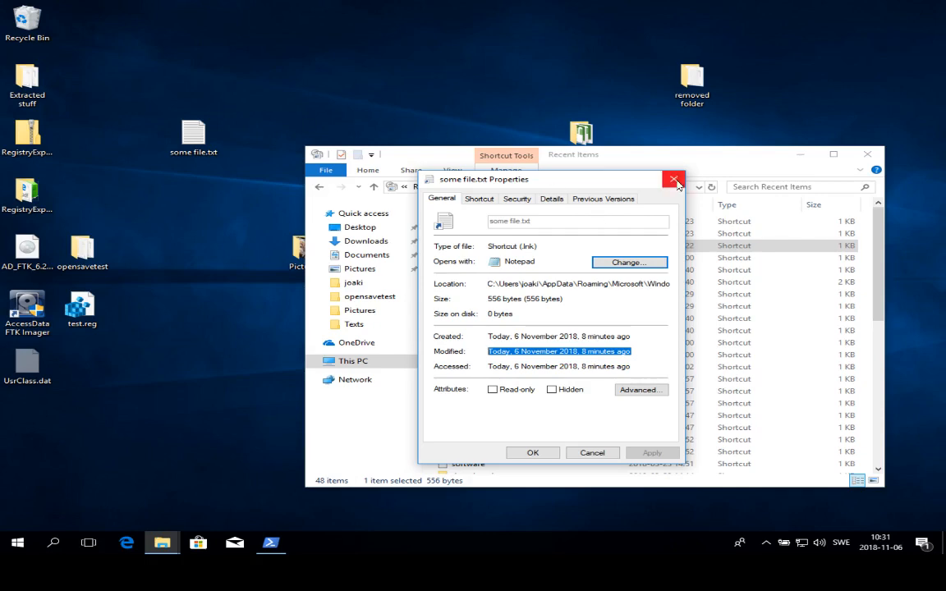
Step: Review last saved.txt shortcut's General details: created 22 March 2018, modified today, 6 November 2018
{"action": "left_click", "coordinate": [673, 179]}
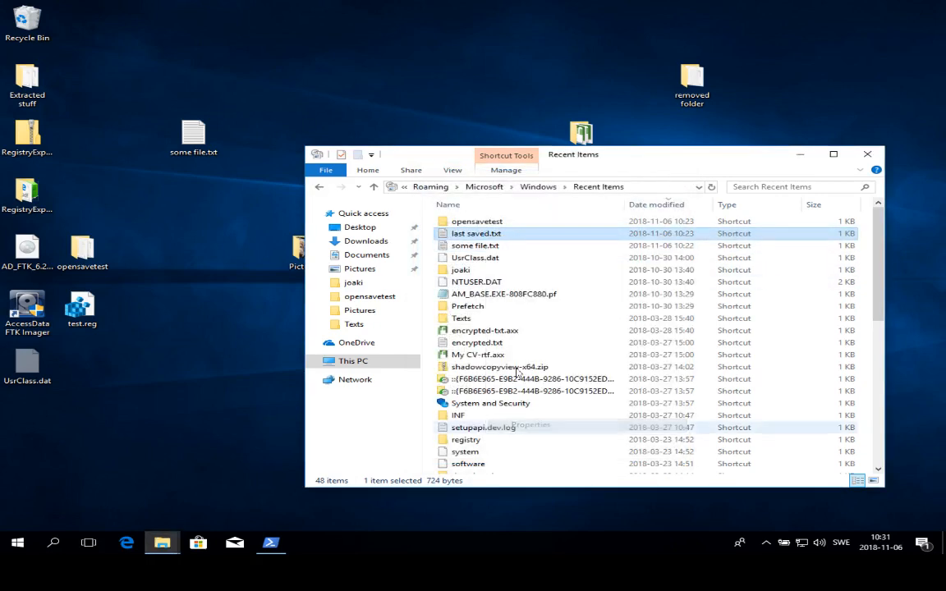
{"action": "left_click", "coordinate": [476, 233]}
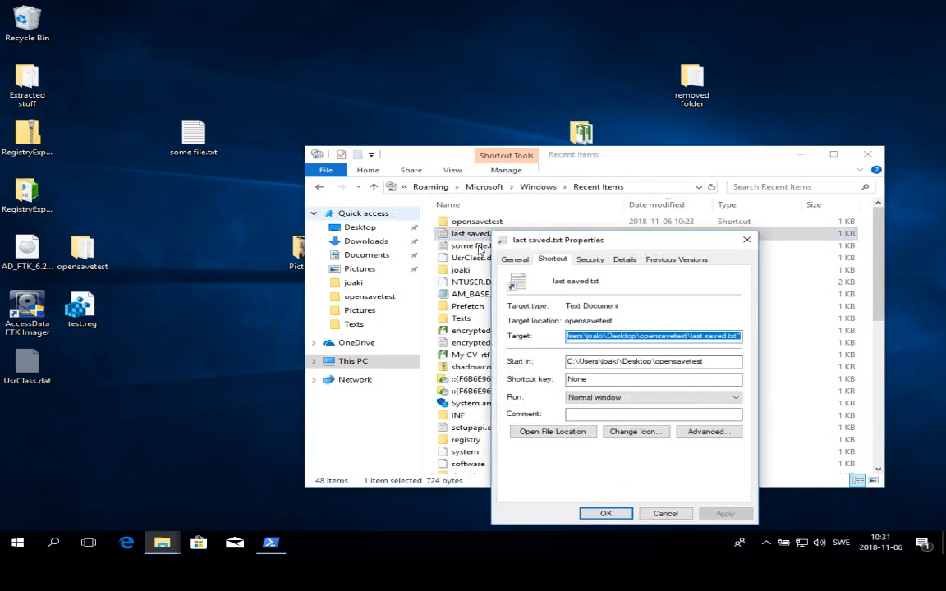
{"action": "left_click", "coordinate": [516, 260]}
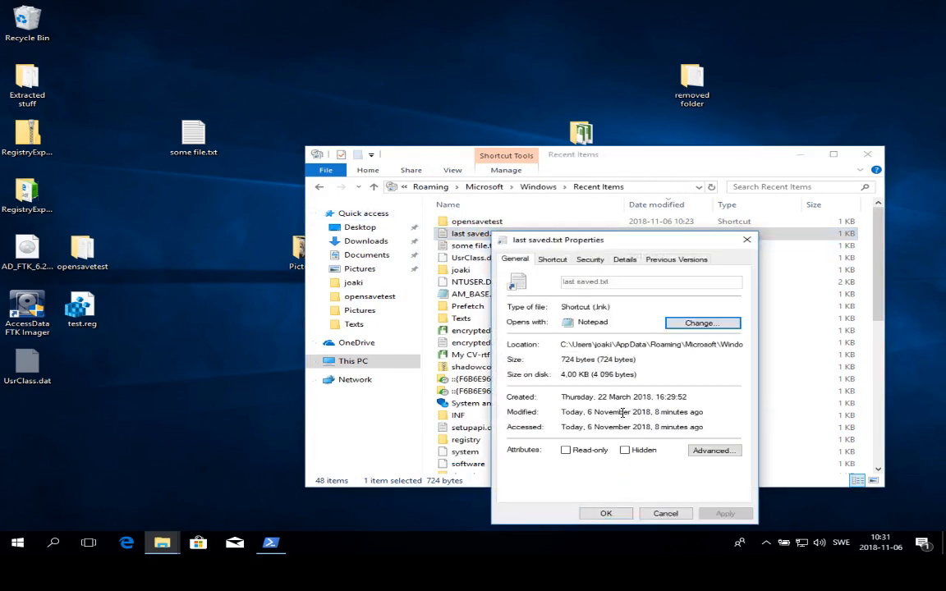
{"action": "double_click", "coordinate": [625, 396]}
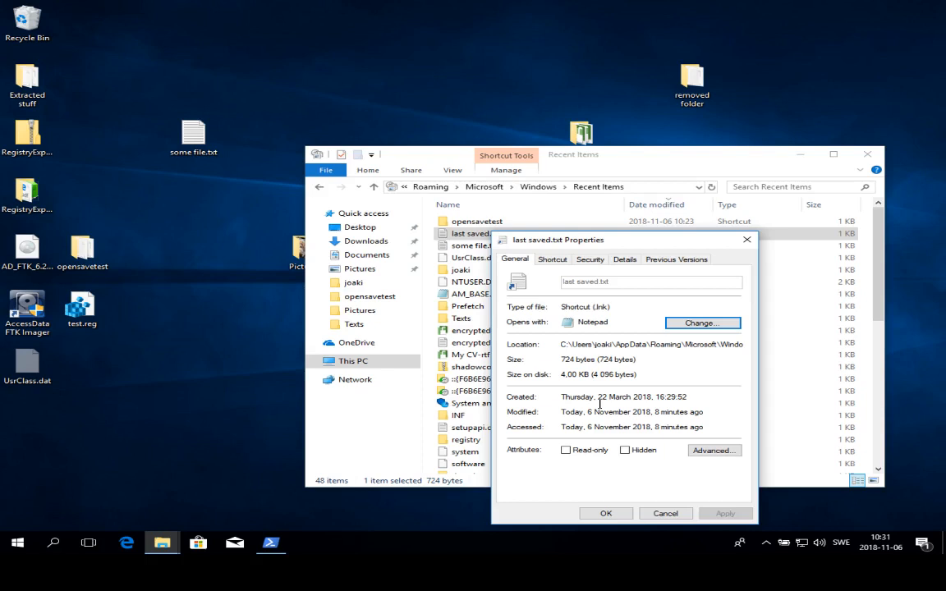
{"action": "double_click", "coordinate": [588, 411]}
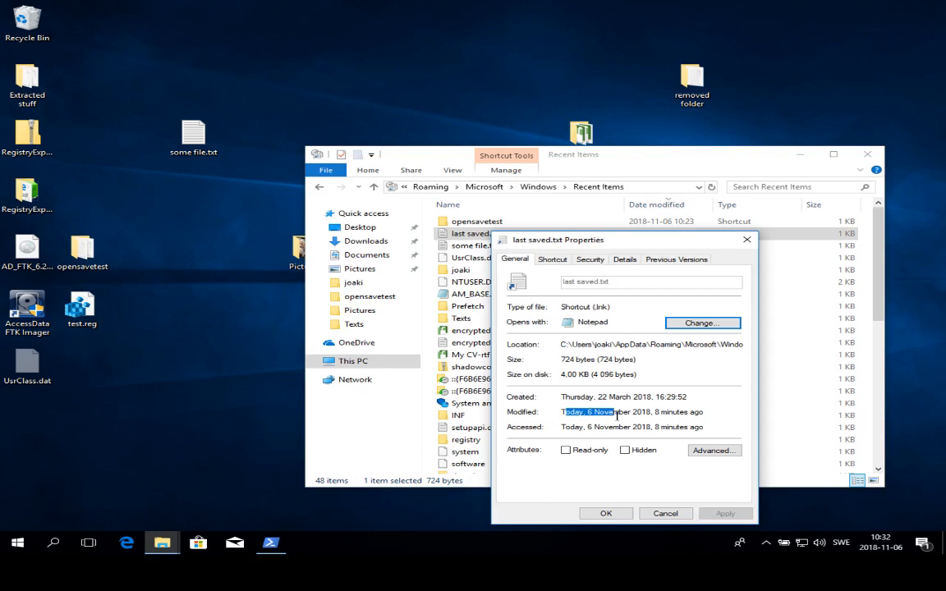
{"action": "mouse_move", "coordinate": [514, 241]}
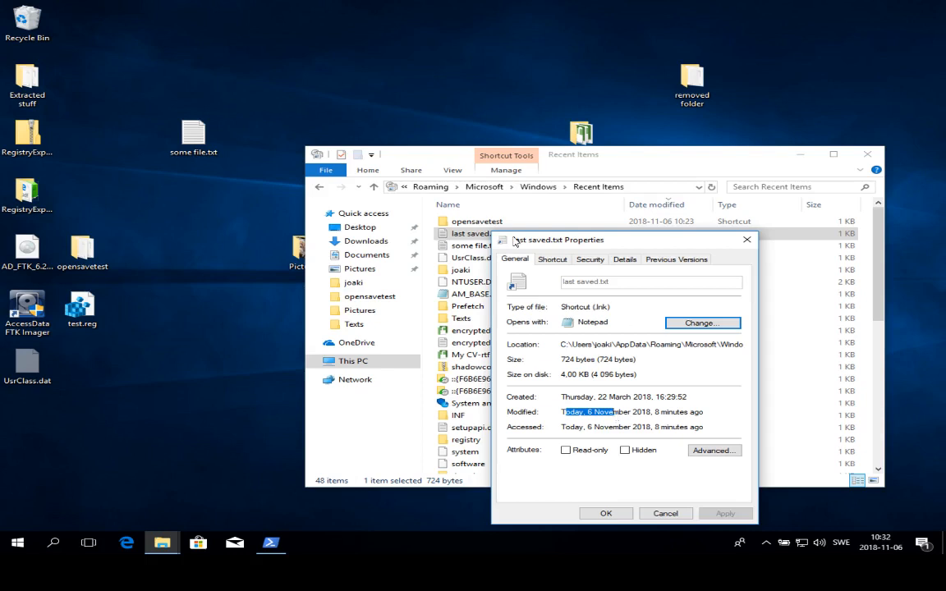
{"action": "mouse_move", "coordinate": [562, 224]}
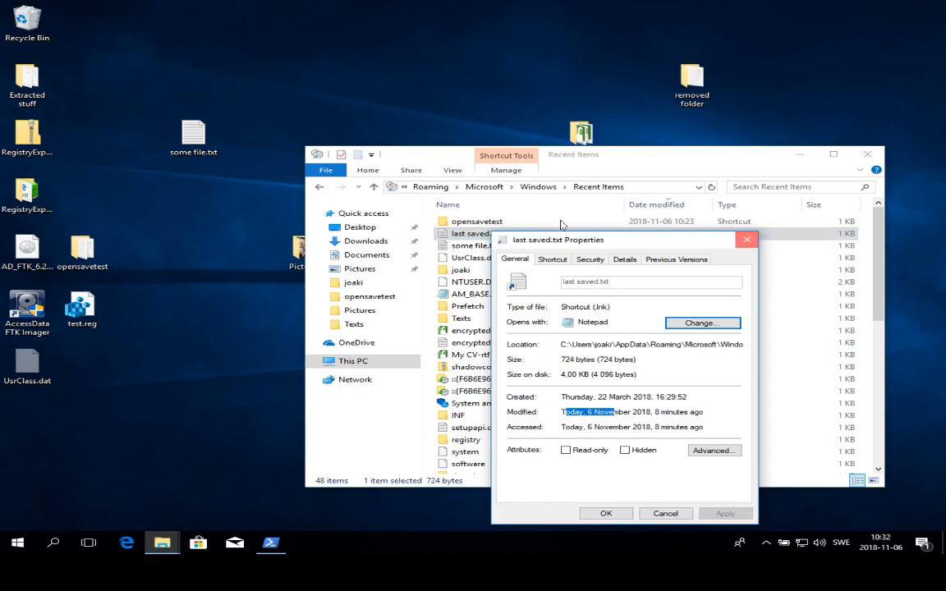
Step: Create a new Rich Text Document on the desktop so it opens in WordPad
{"action": "right_click", "coordinate": [287, 78]}
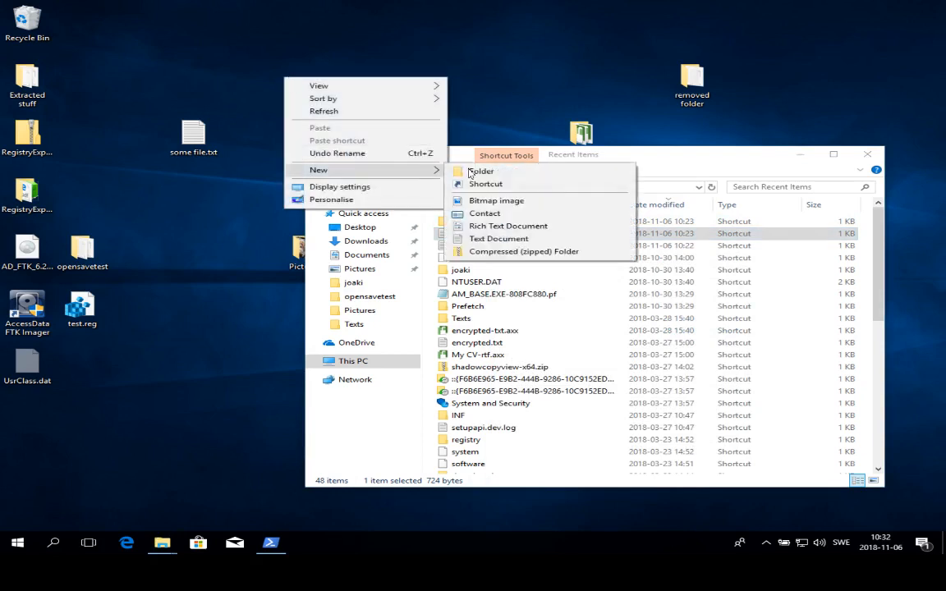
{"action": "mouse_move", "coordinate": [507, 227]}
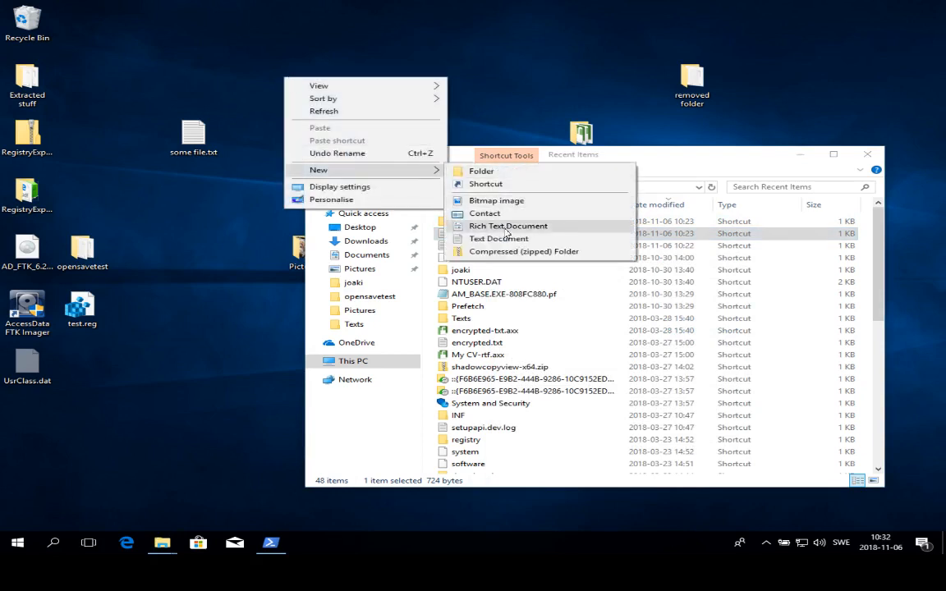
{"action": "left_click", "coordinate": [508, 225]}
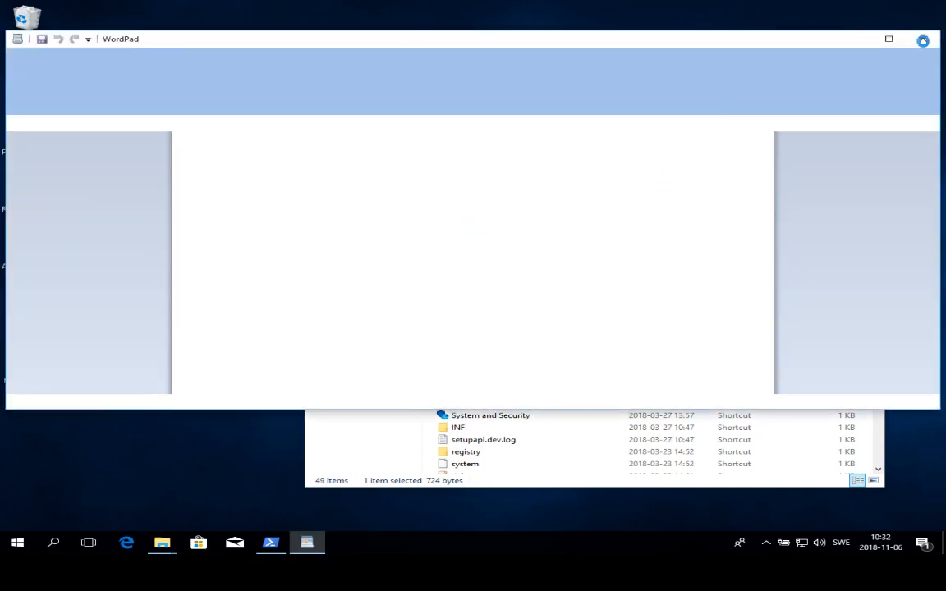
Step: Check the new .rtf shortcut's target and timestamps in Recent Items, then move on to the opensavetest folder
{"action": "left_click", "coordinate": [305, 542]}
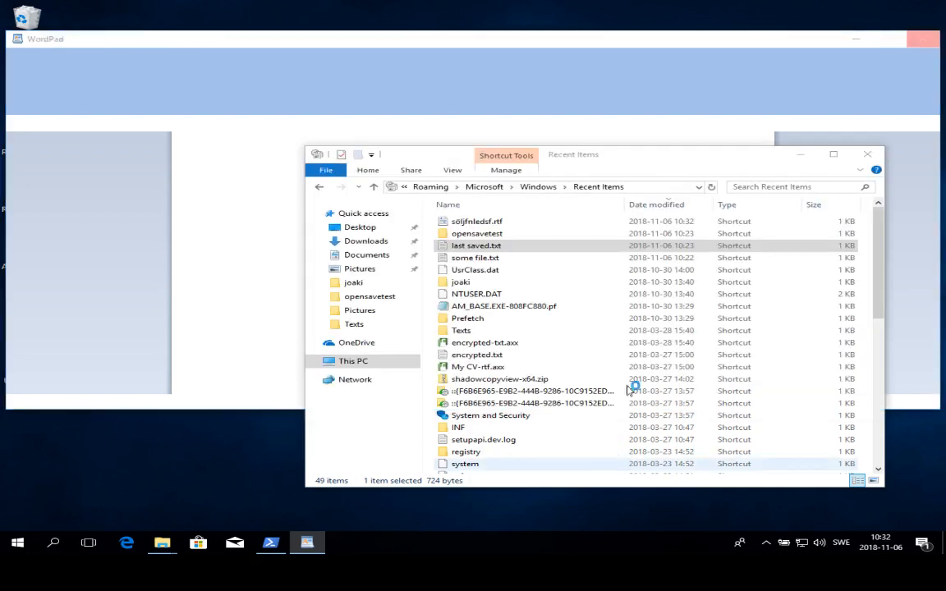
{"action": "left_click", "coordinate": [466, 450]}
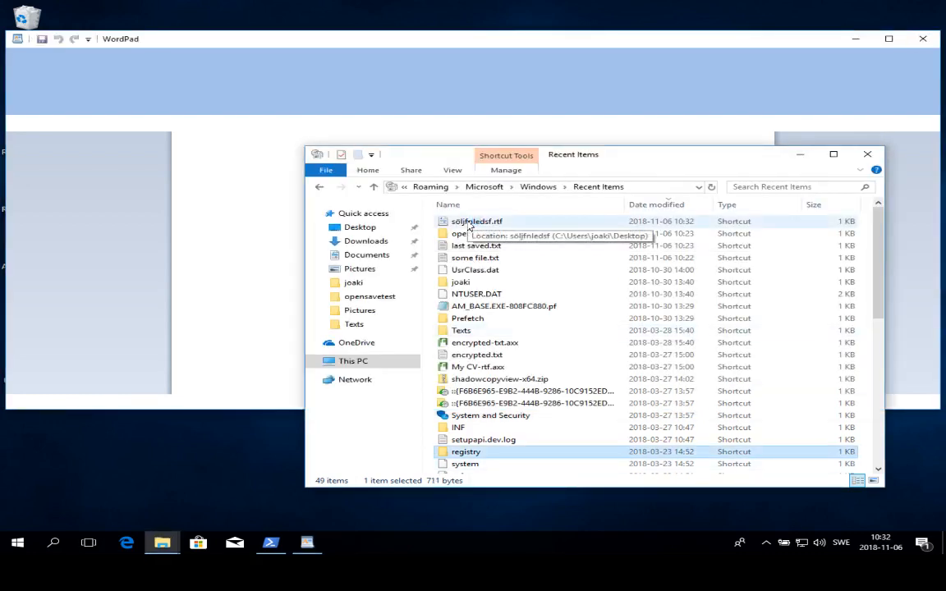
{"action": "right_click", "coordinate": [477, 221]}
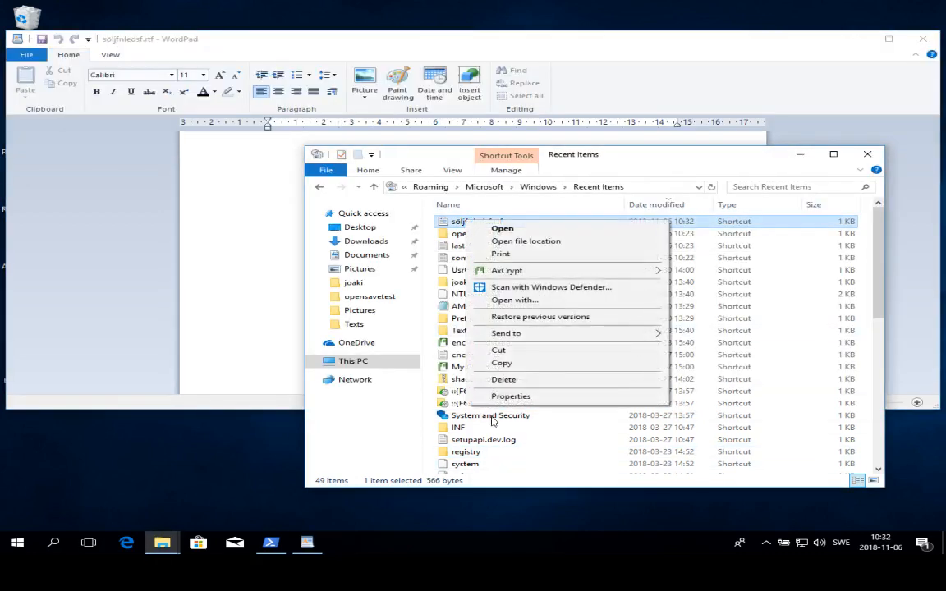
{"action": "left_click", "coordinate": [511, 396]}
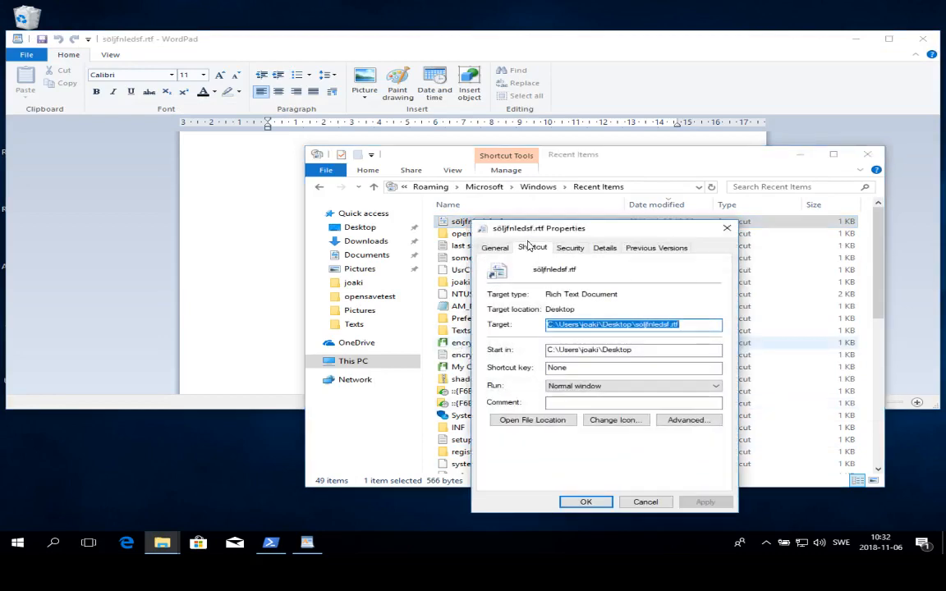
{"action": "left_click", "coordinate": [497, 247]}
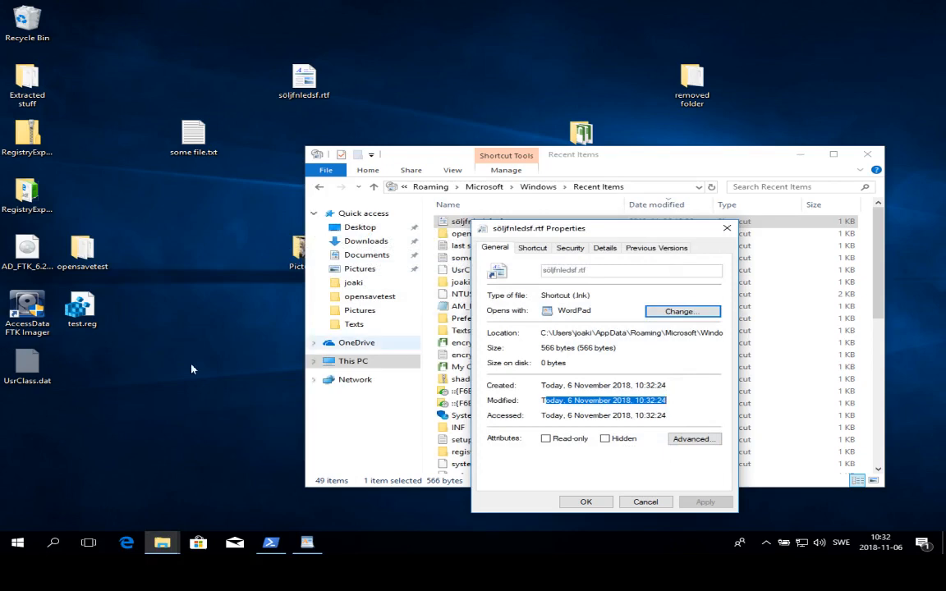
{"action": "left_click", "coordinate": [646, 502]}
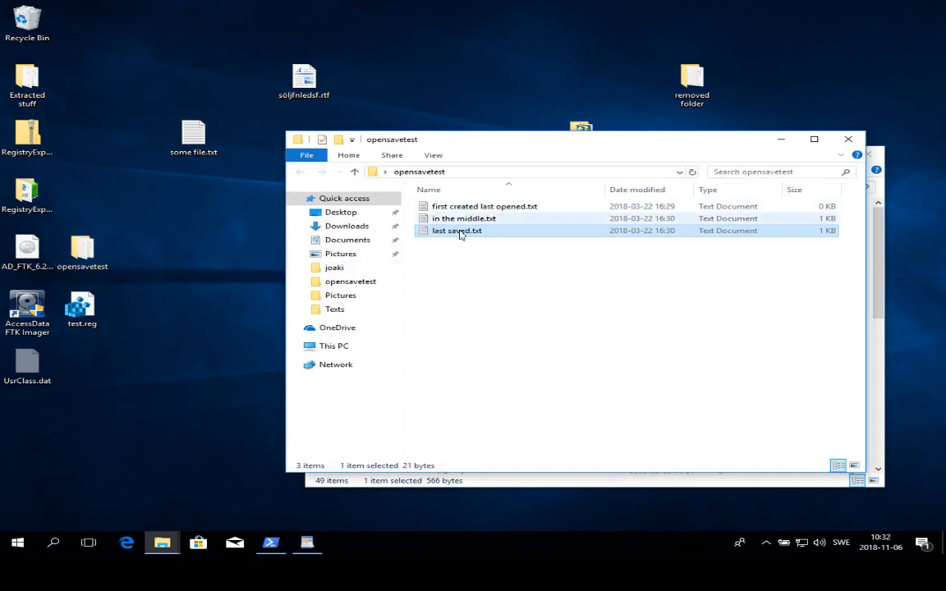
Step: Open first created last opened.txt in Notepad and close it, adding its shortcut to Recent Items
{"action": "left_click", "coordinate": [483, 207]}
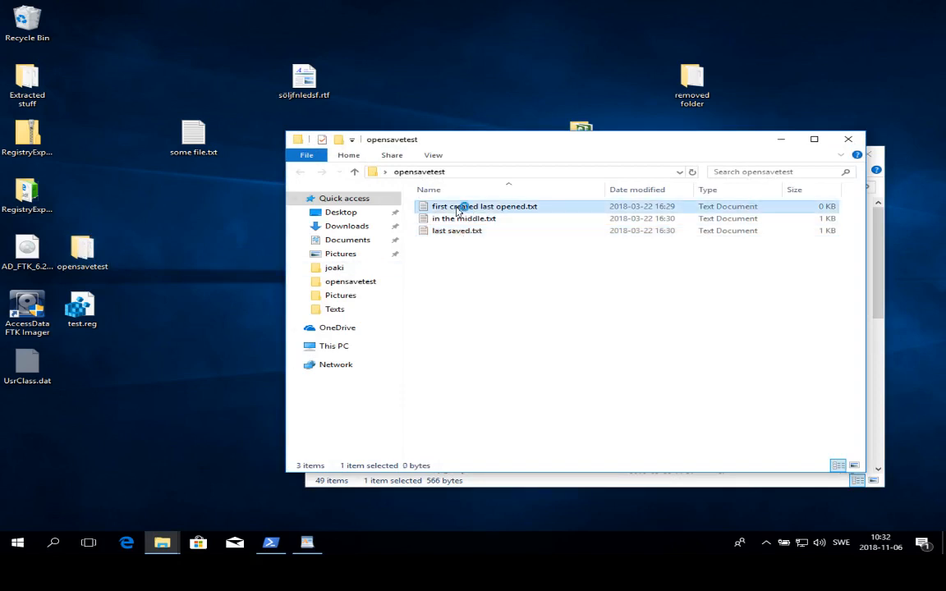
{"action": "double_click", "coordinate": [484, 207]}
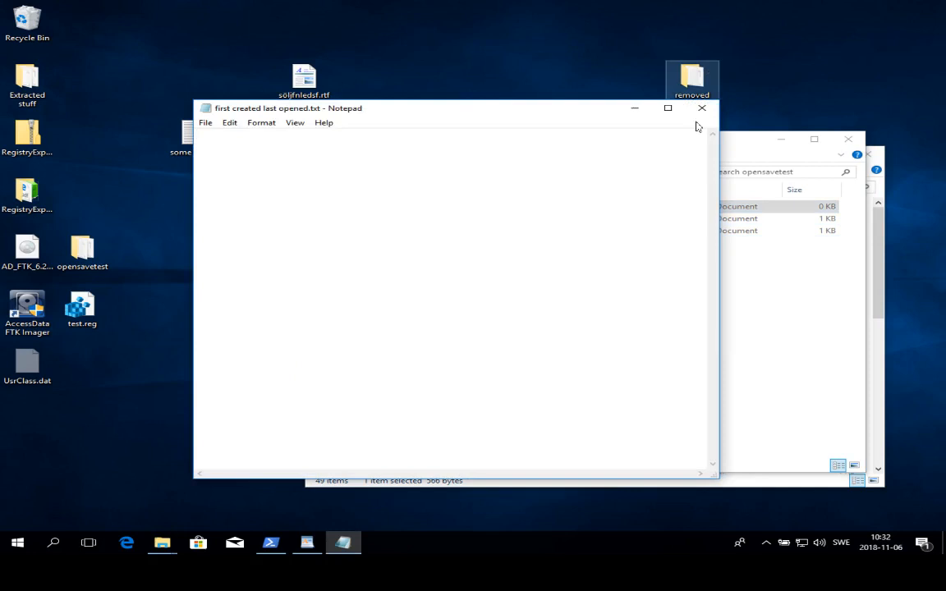
{"action": "left_click", "coordinate": [701, 108]}
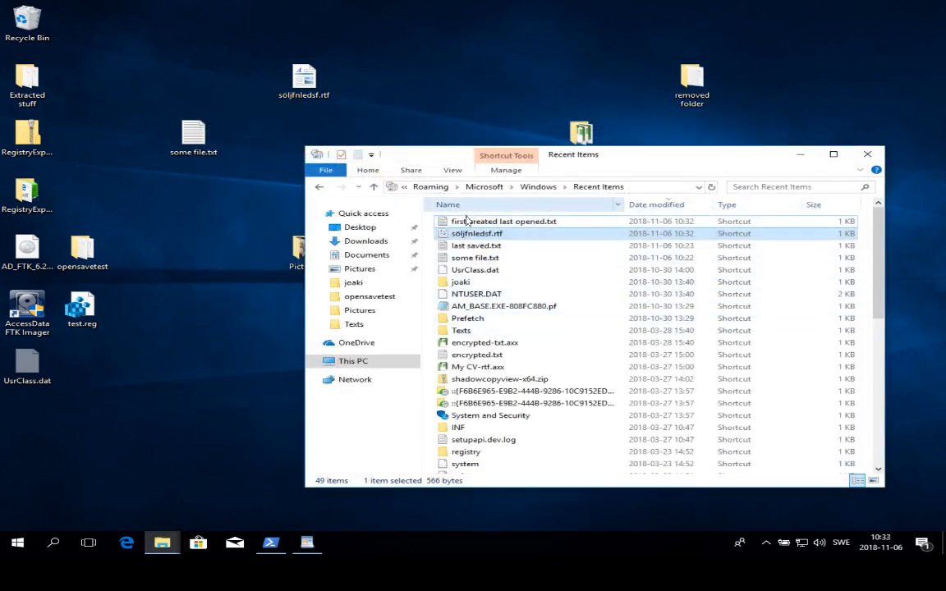
{"action": "left_click", "coordinate": [503, 220]}
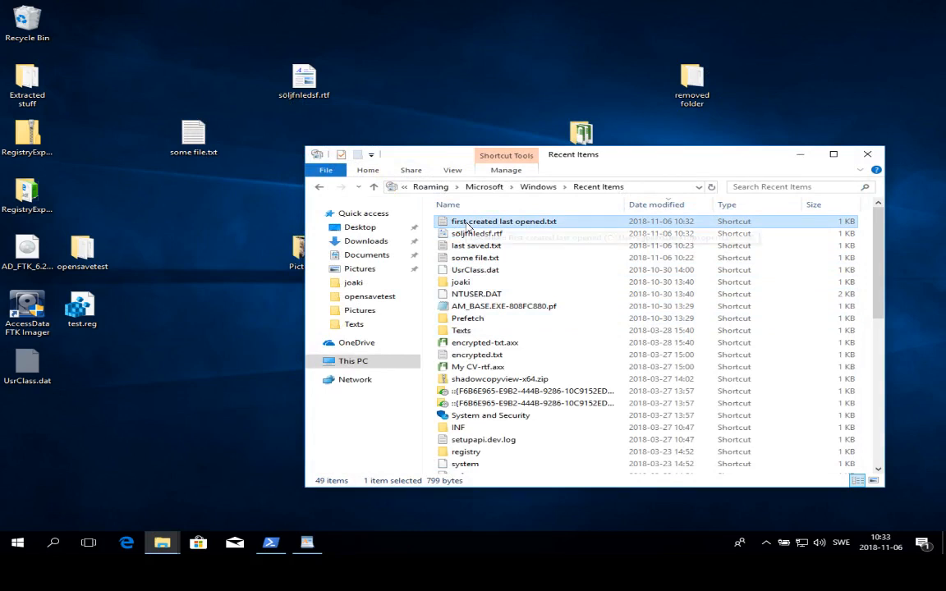
{"action": "right_click", "coordinate": [503, 220]}
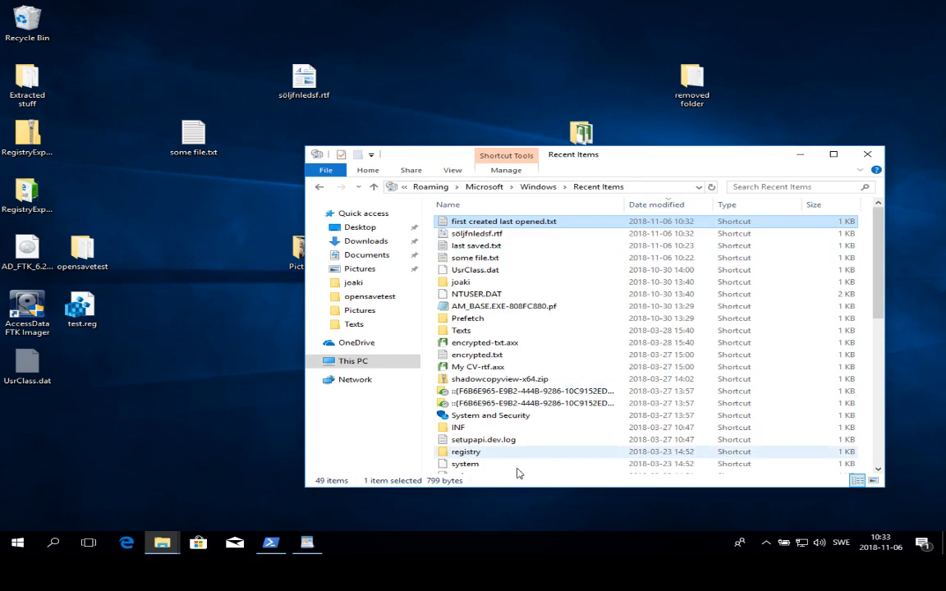
{"action": "mouse_move", "coordinate": [529, 247]}
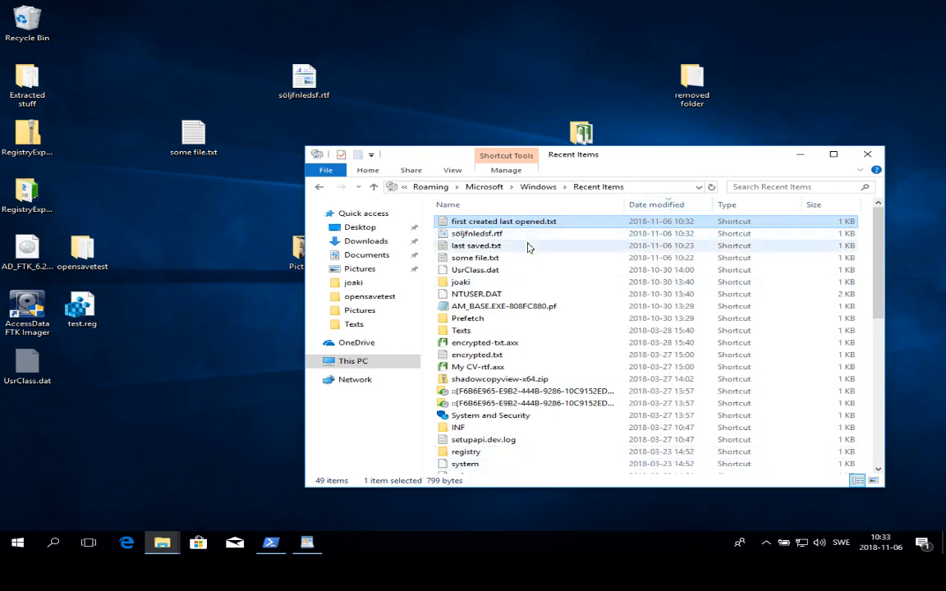
{"action": "mouse_move", "coordinate": [476, 233]}
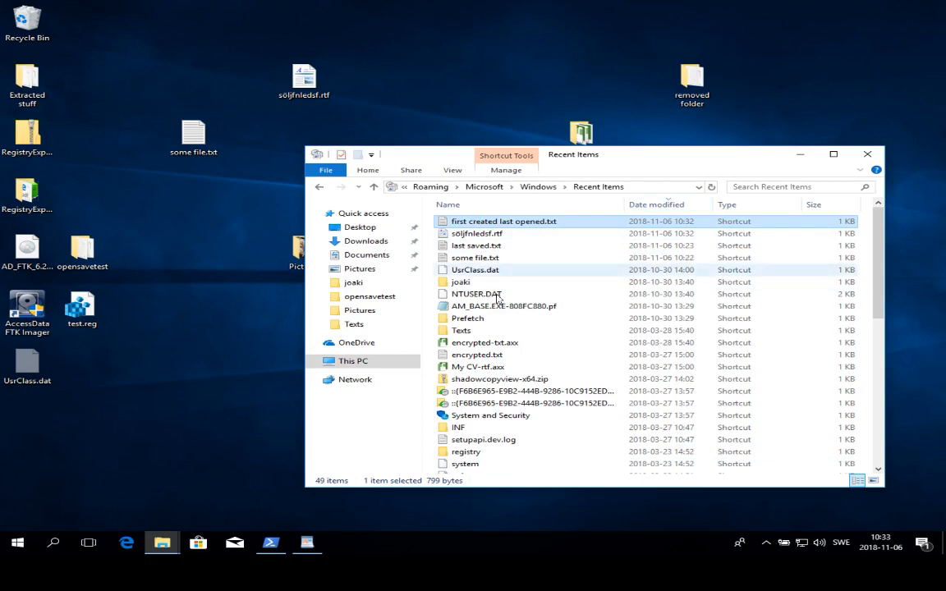
{"action": "scroll", "scroll_direction": "down", "scroll_amount": 3}
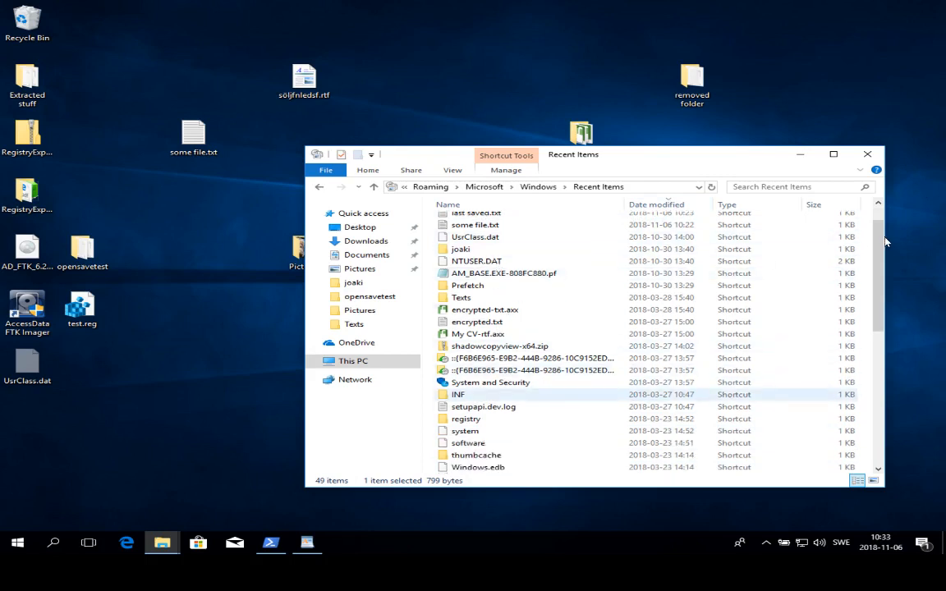
{"action": "scroll", "scroll_direction": "down", "scroll_amount": 3}
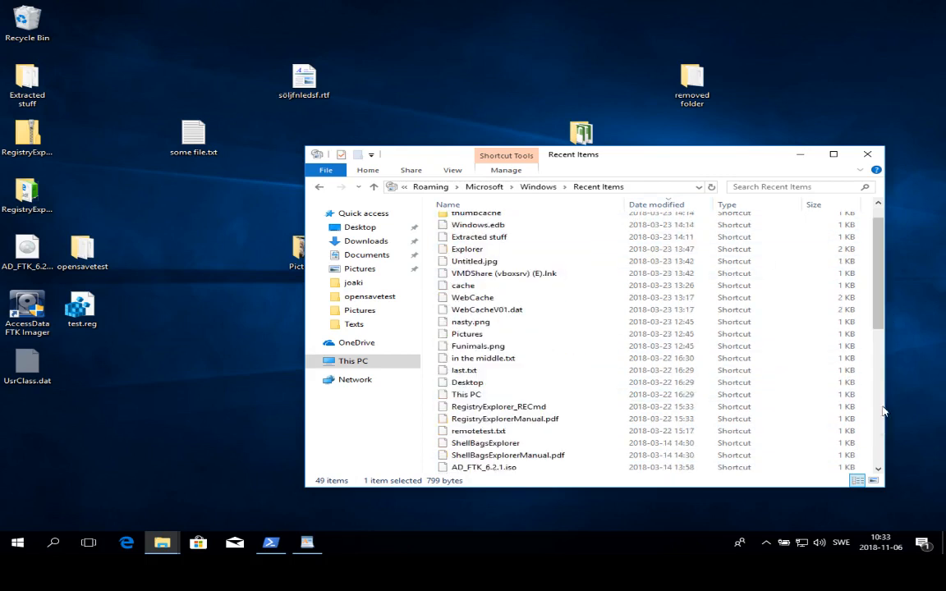
{"action": "scroll", "scroll_direction": "down", "scroll_amount": 3}
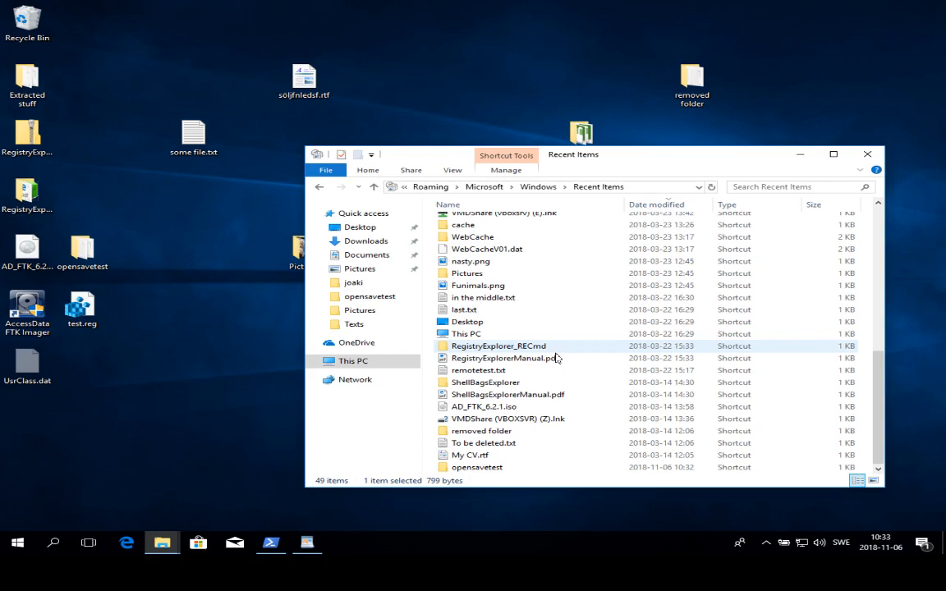
{"action": "left_click", "coordinate": [484, 381]}
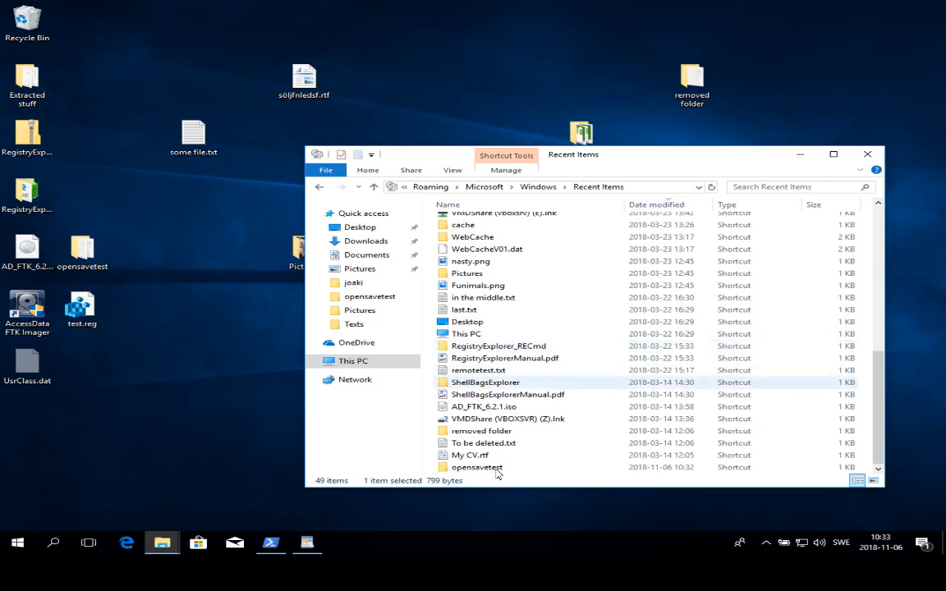
{"action": "left_click", "coordinate": [470, 455]}
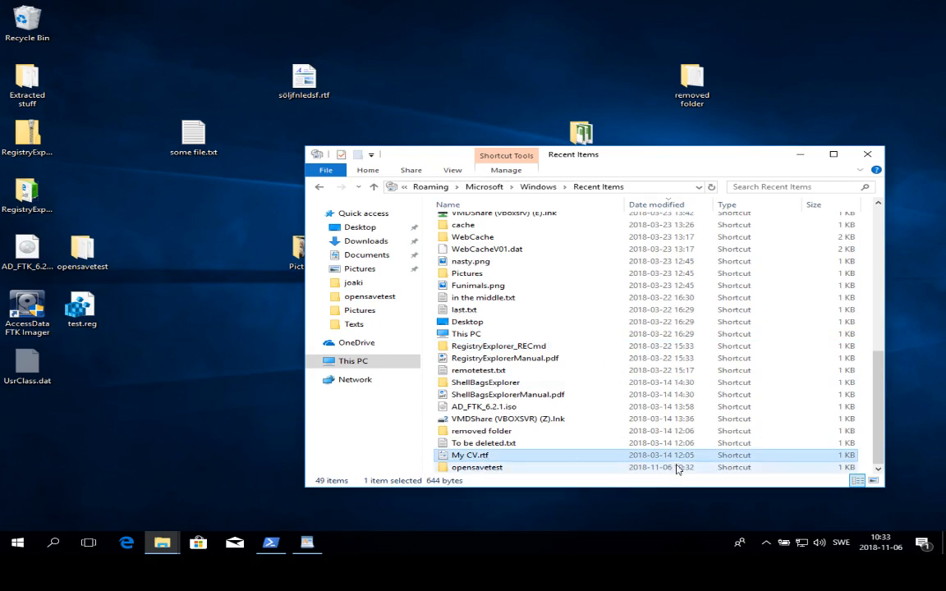
{"action": "mouse_move", "coordinate": [646, 462]}
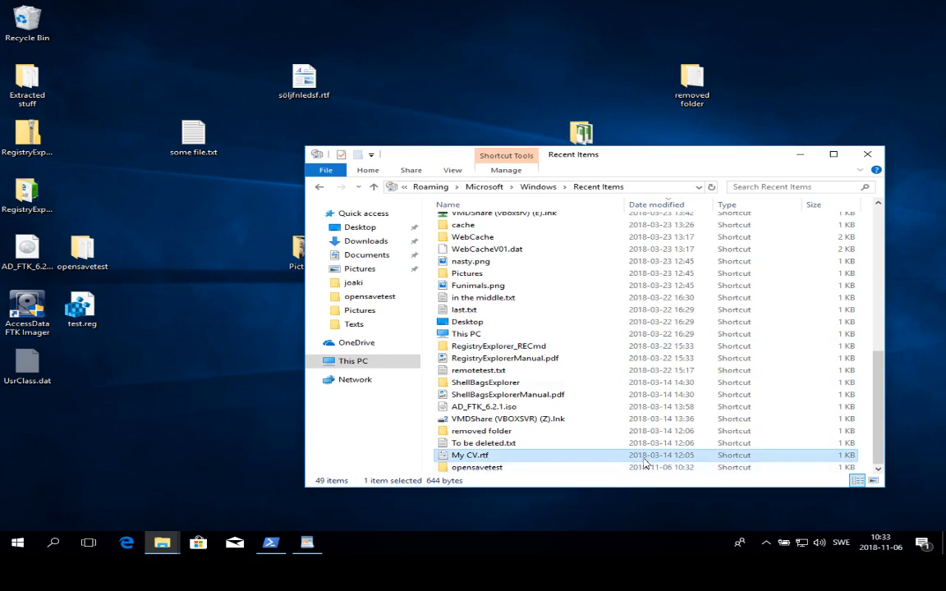
{"action": "mouse_move", "coordinate": [634, 460]}
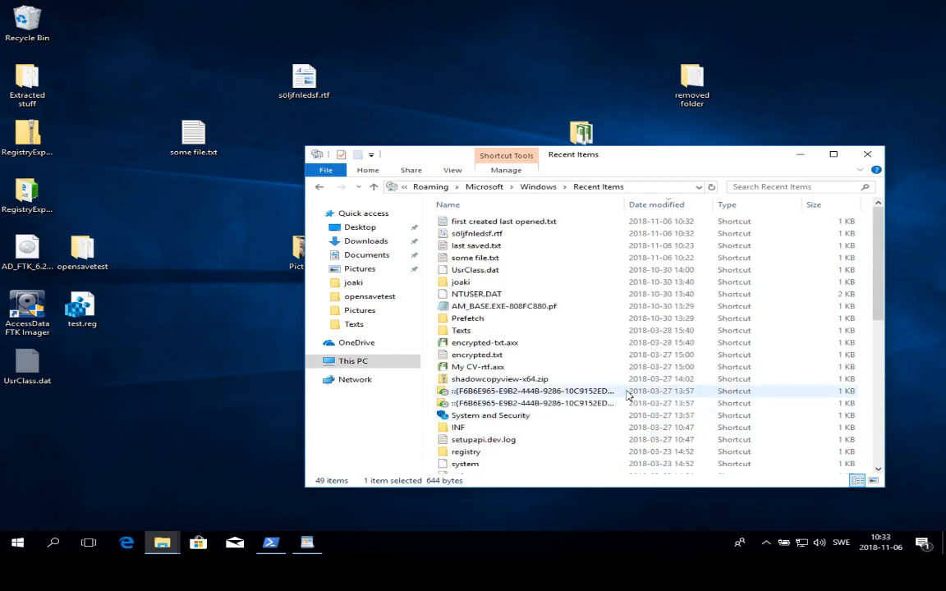
{"action": "mouse_move", "coordinate": [611, 417]}
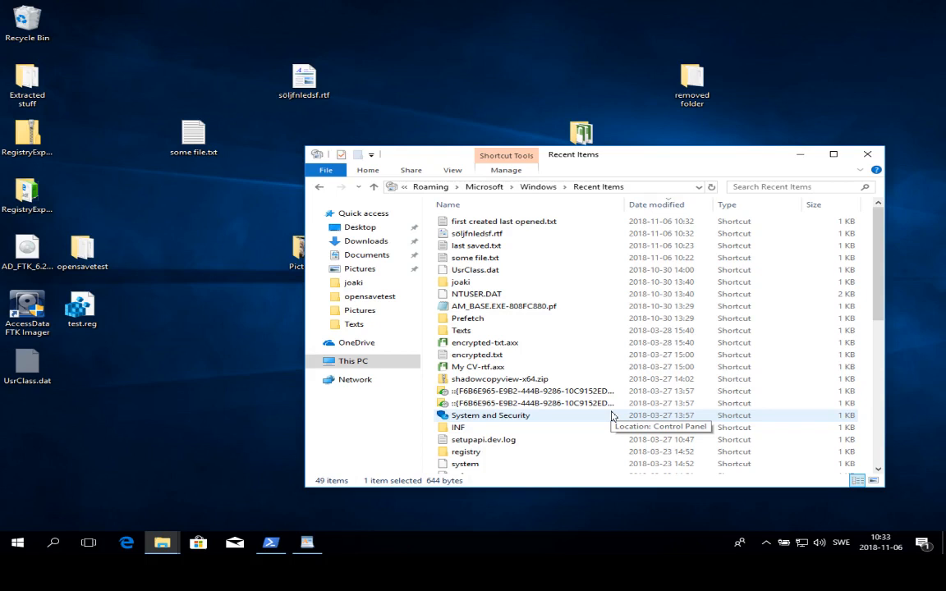
{"action": "mouse_move", "coordinate": [626, 403]}
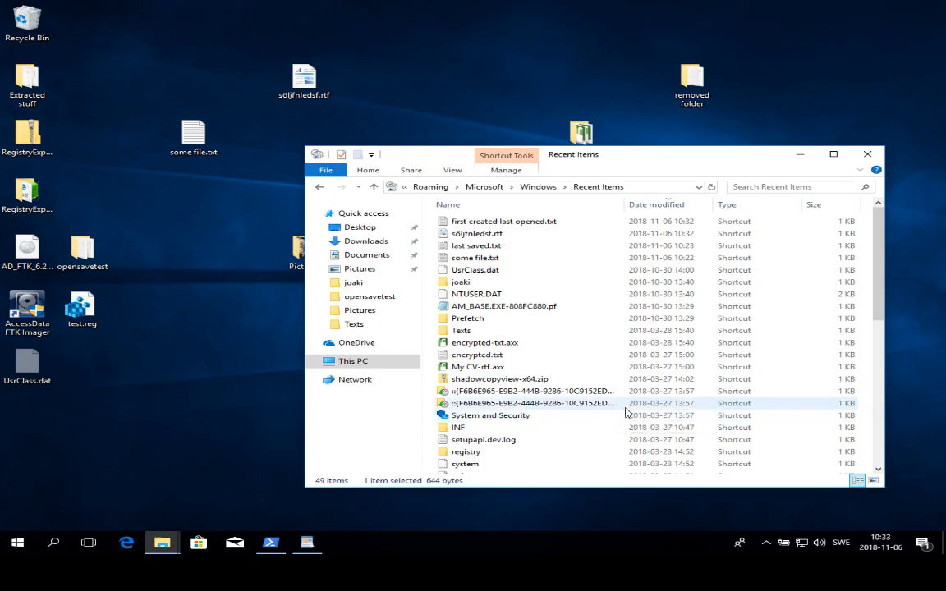
{"action": "mouse_move", "coordinate": [360, 547]}
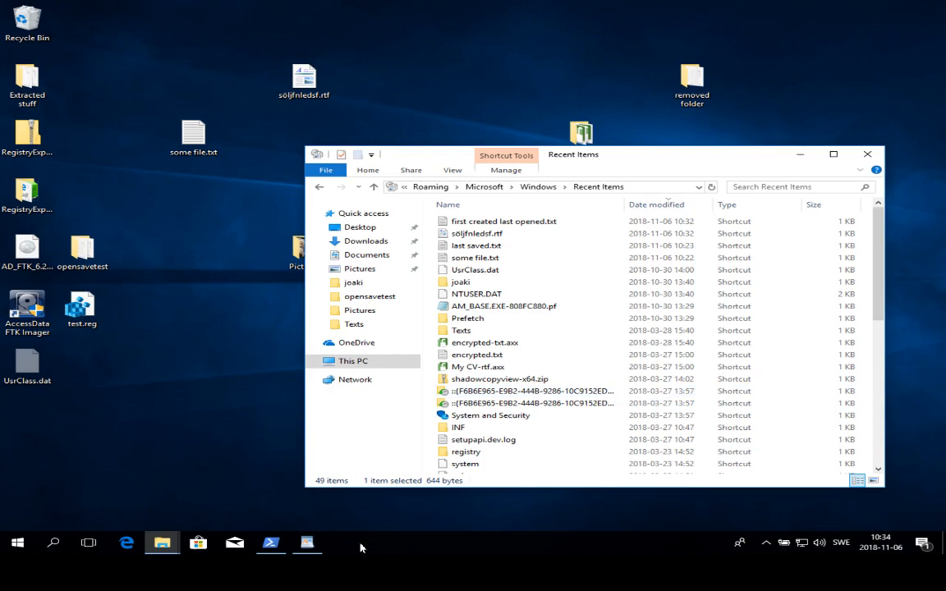
Step: Rerun .\LECmd.exe -f .\dogcat.png.lnk in PowerShell to print its timestamps and header details
{"action": "left_click", "coordinate": [269, 542]}
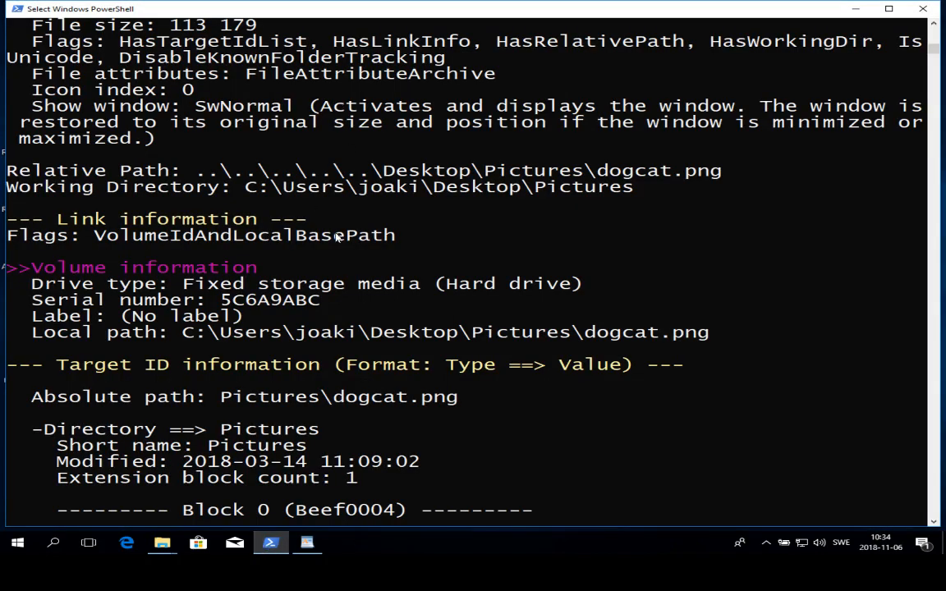
{"action": "scroll", "scroll_direction": "down", "scroll_amount": 3}
{"action": "type", "text": ".\\LECmd.exe -f .\\dogcat.png.lnk"}
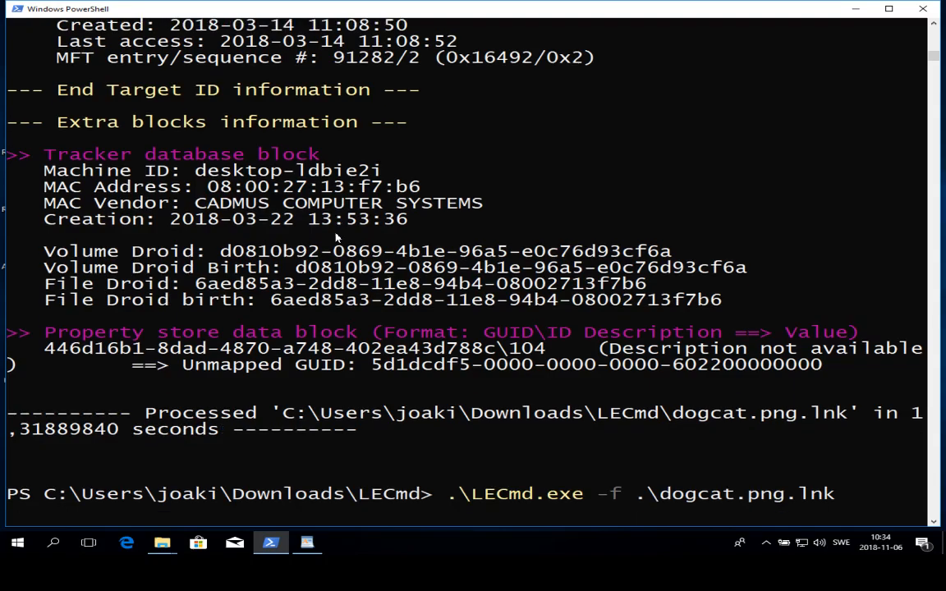
{"action": "key", "text": "Return"}
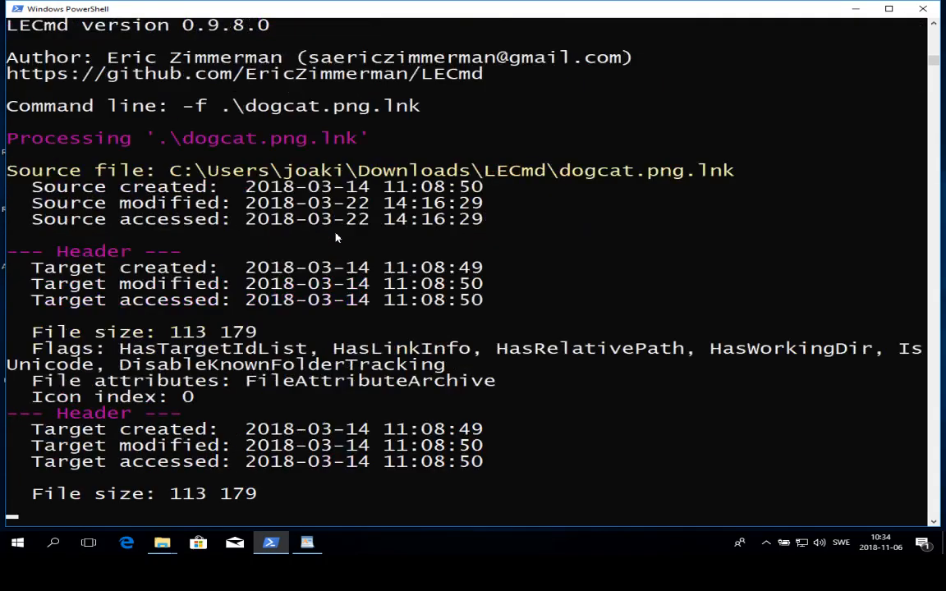
{"action": "scroll", "scroll_direction": "down", "scroll_amount": 3}
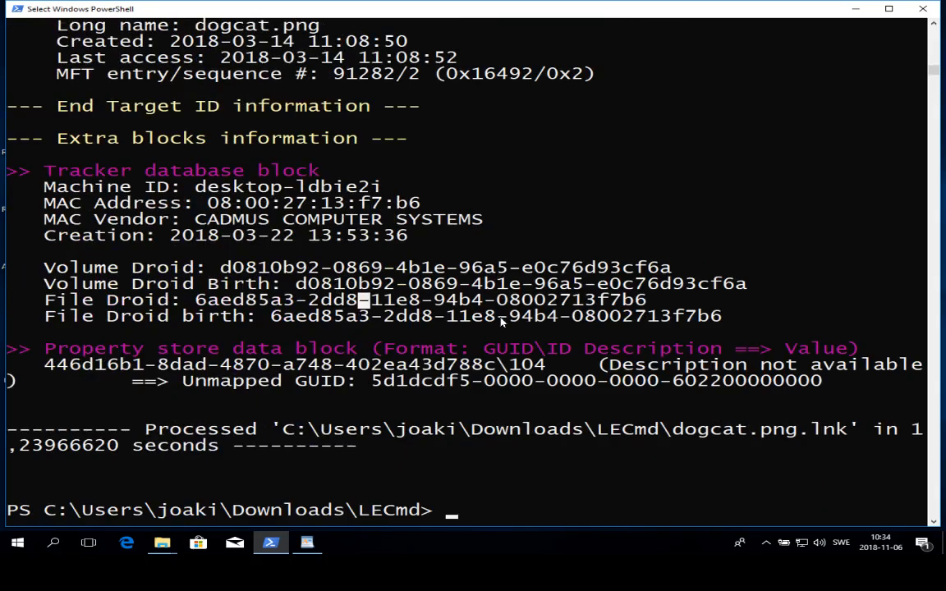
{"action": "scroll", "scroll_direction": "up", "scroll_amount": 3}
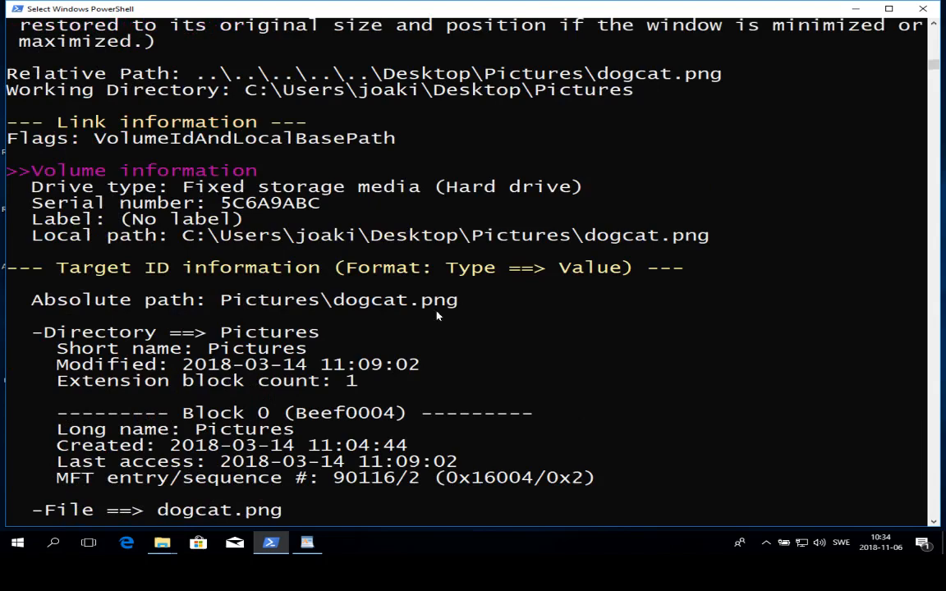
{"action": "scroll", "scroll_direction": "up", "scroll_amount": 3}
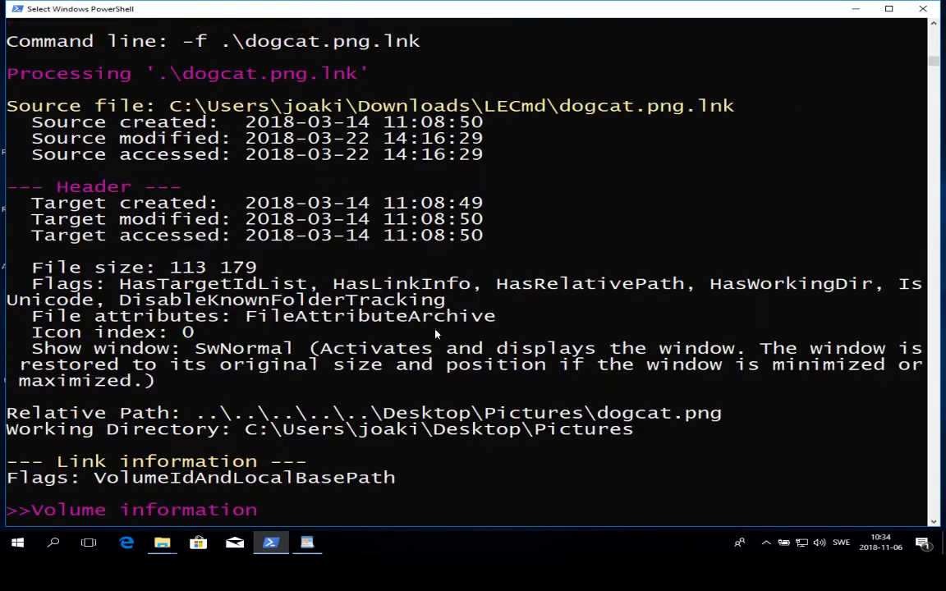
{"action": "scroll", "scroll_direction": "up", "scroll_amount": 3}
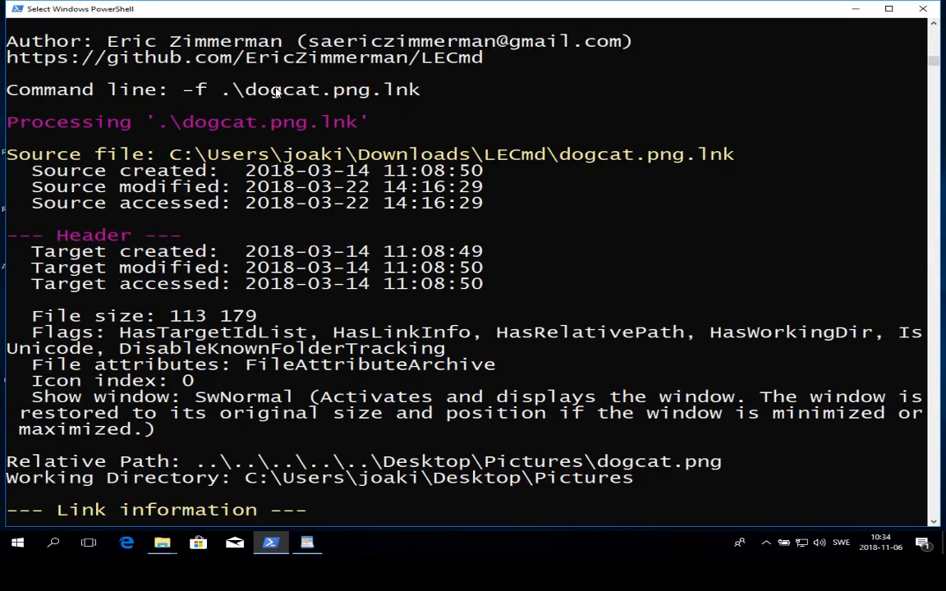
{"action": "mouse_move", "coordinate": [331, 108]}
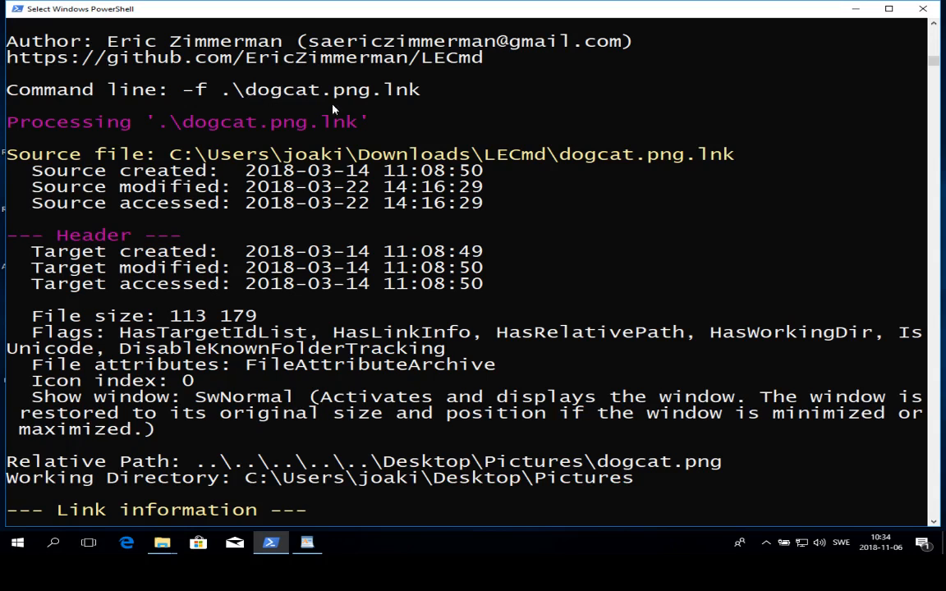
{"action": "mouse_move", "coordinate": [401, 109]}
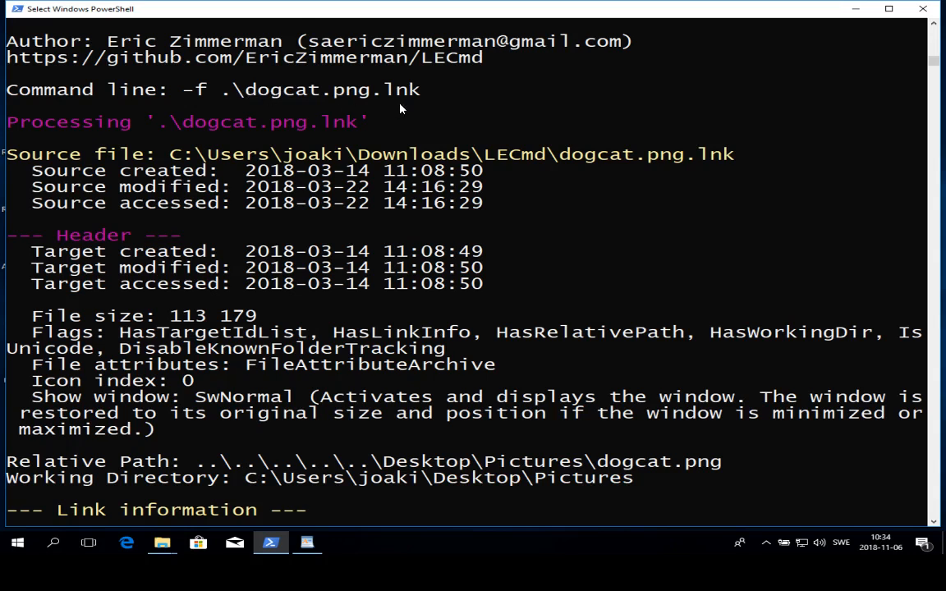
{"action": "mouse_move", "coordinate": [298, 185]}
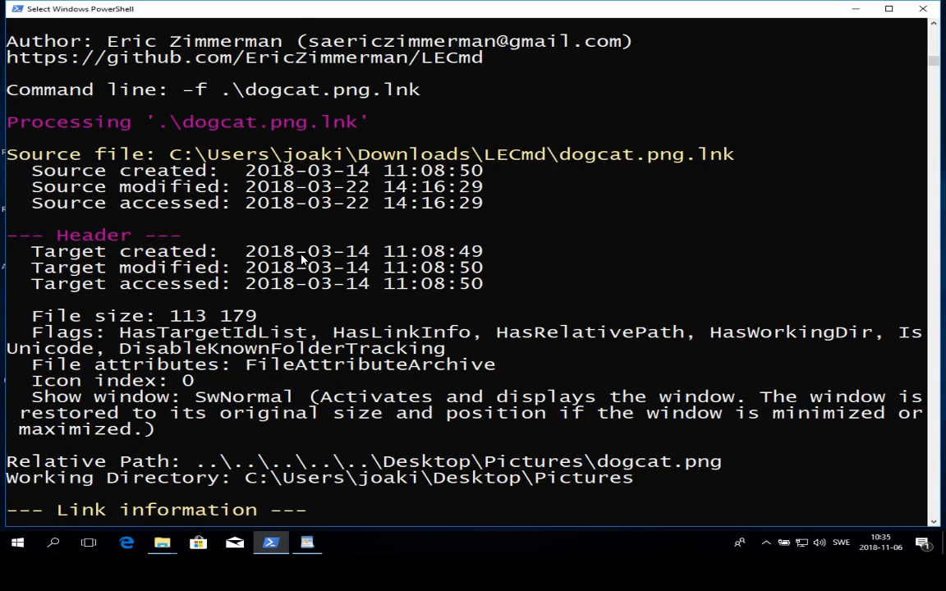
{"action": "mouse_move", "coordinate": [320, 172]}
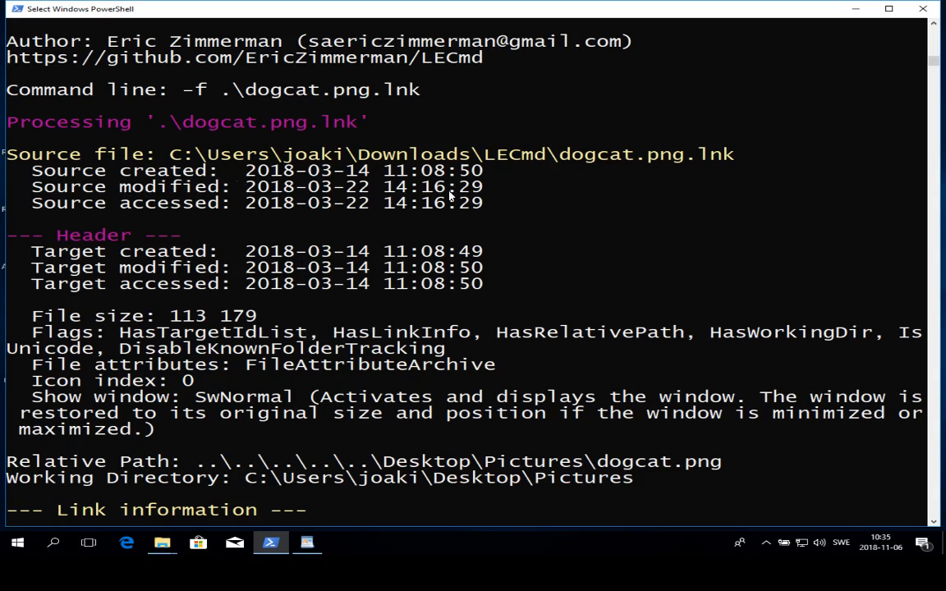
{"action": "mouse_move", "coordinate": [33, 473]}
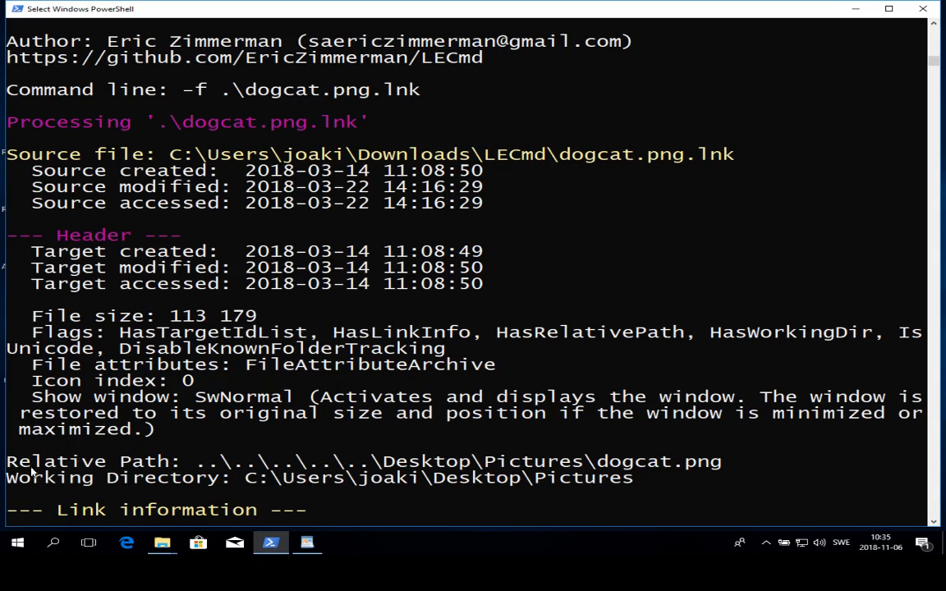
{"action": "mouse_move", "coordinate": [82, 486]}
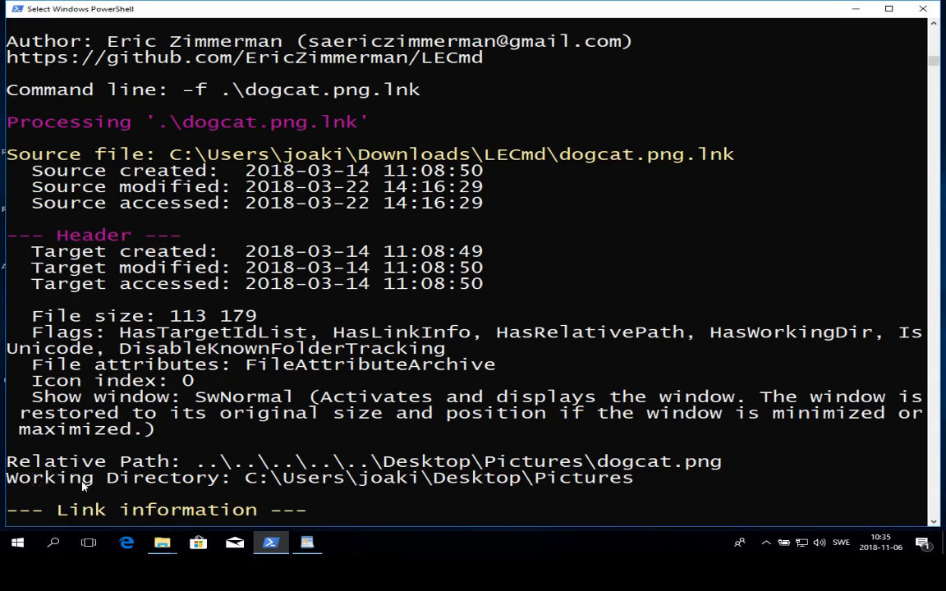
{"action": "mouse_move", "coordinate": [197, 453]}
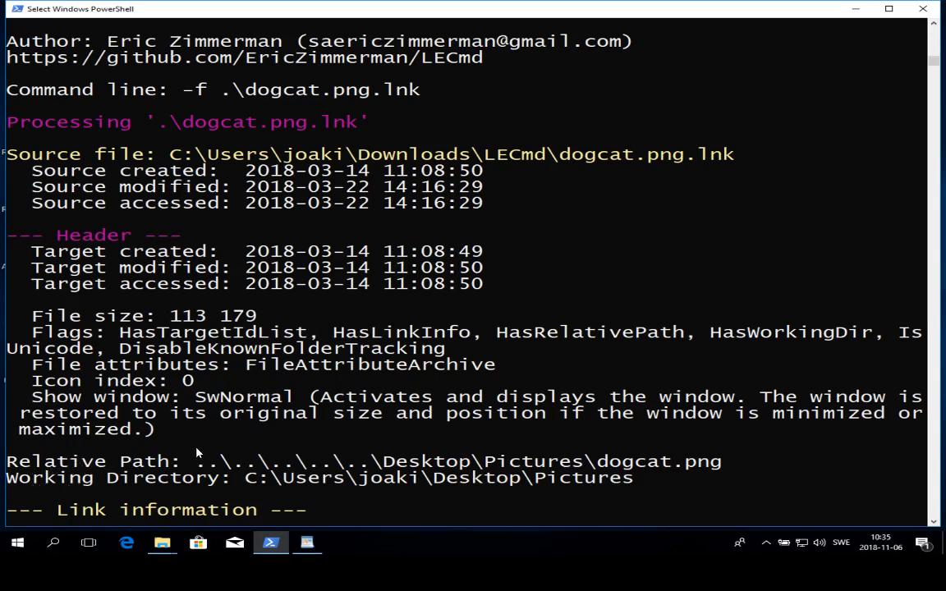
{"action": "mouse_move", "coordinate": [595, 475]}
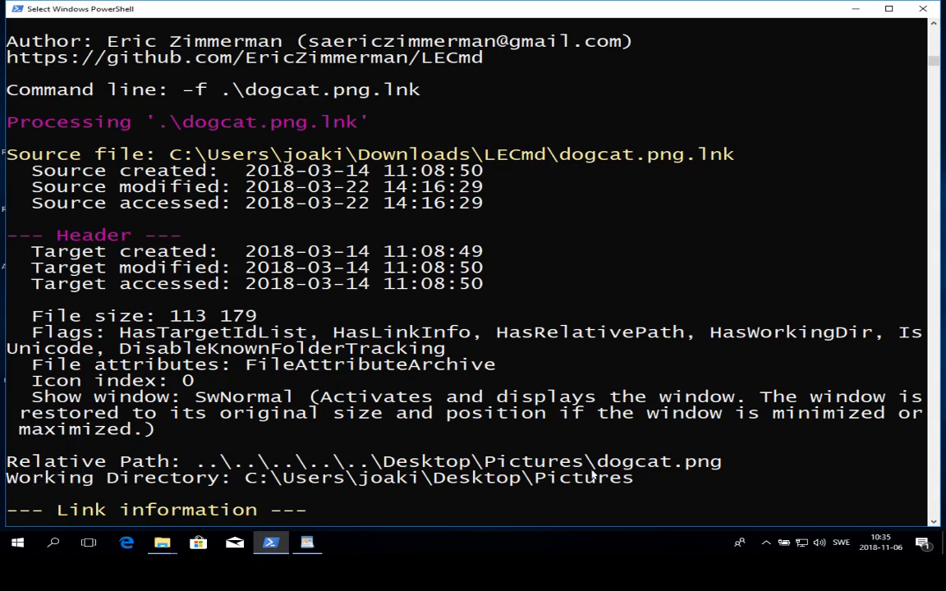
{"action": "mouse_move", "coordinate": [693, 470]}
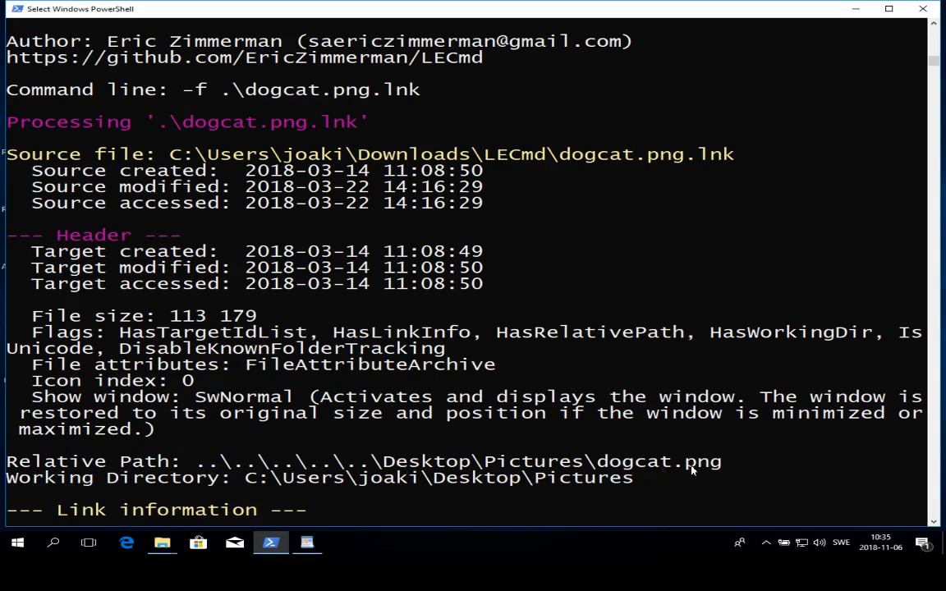
{"action": "mouse_move", "coordinate": [715, 468]}
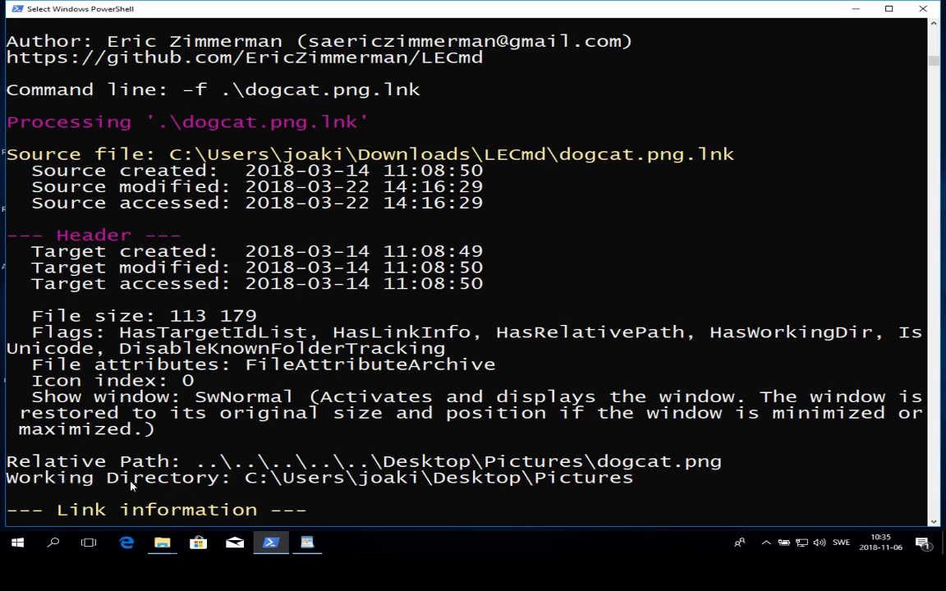
{"action": "mouse_move", "coordinate": [379, 486]}
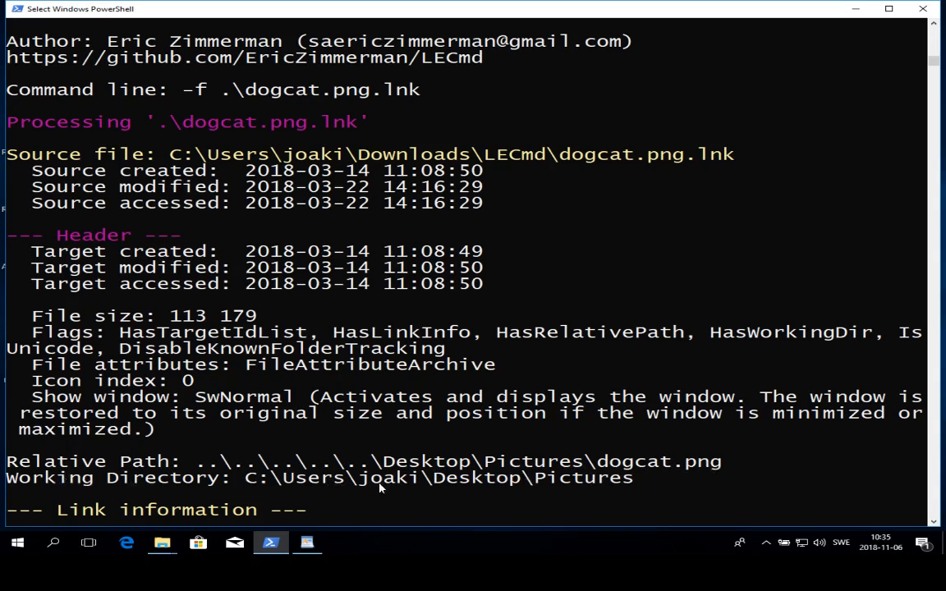
{"action": "mouse_move", "coordinate": [421, 454]}
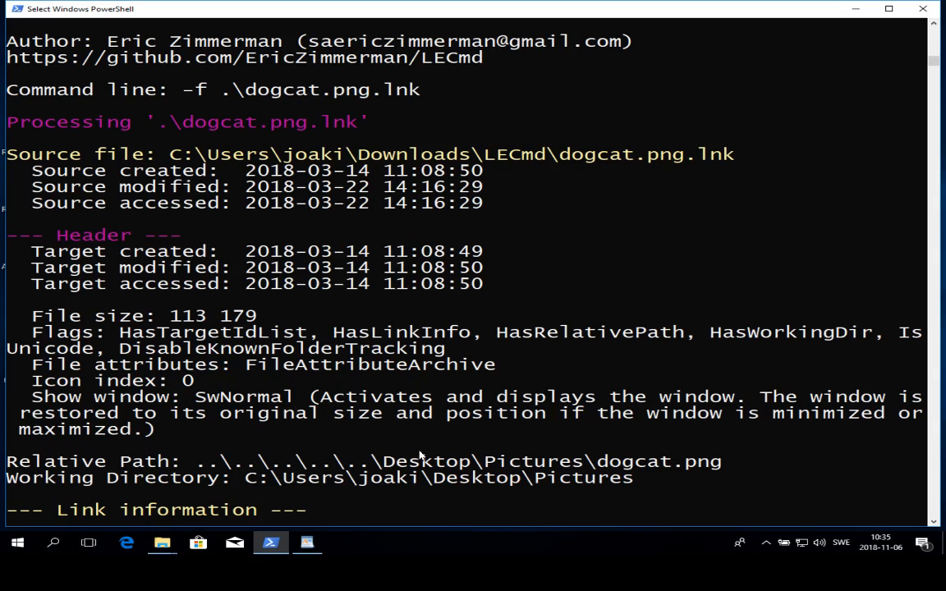
{"action": "mouse_move", "coordinate": [479, 450]}
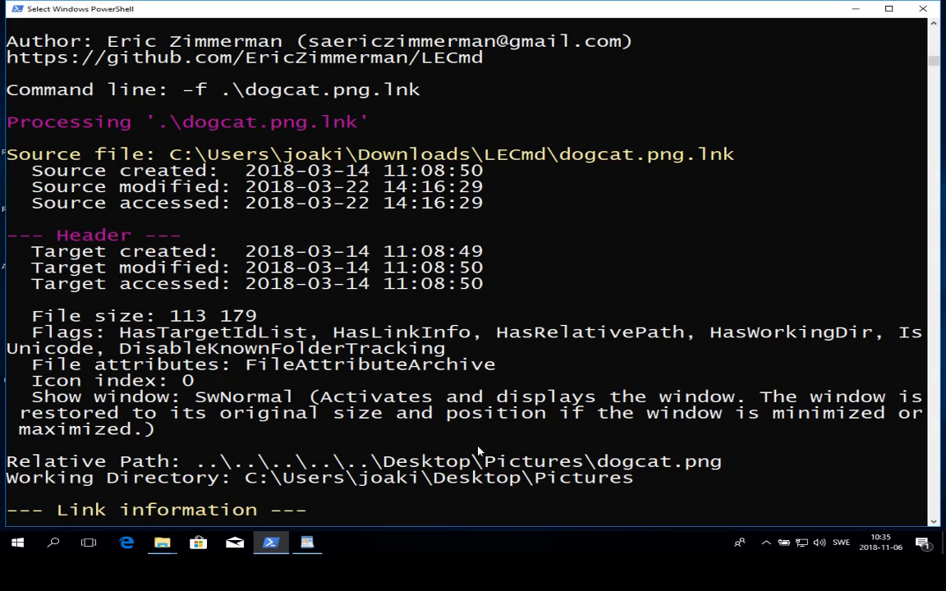
{"action": "mouse_move", "coordinate": [303, 480]}
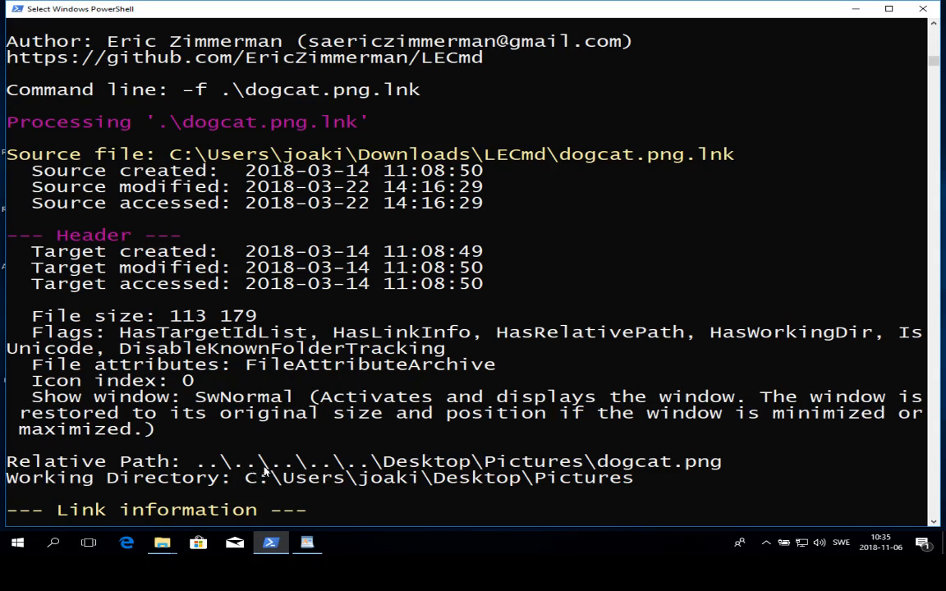
{"action": "scroll", "scroll_direction": "down", "scroll_amount": 3}
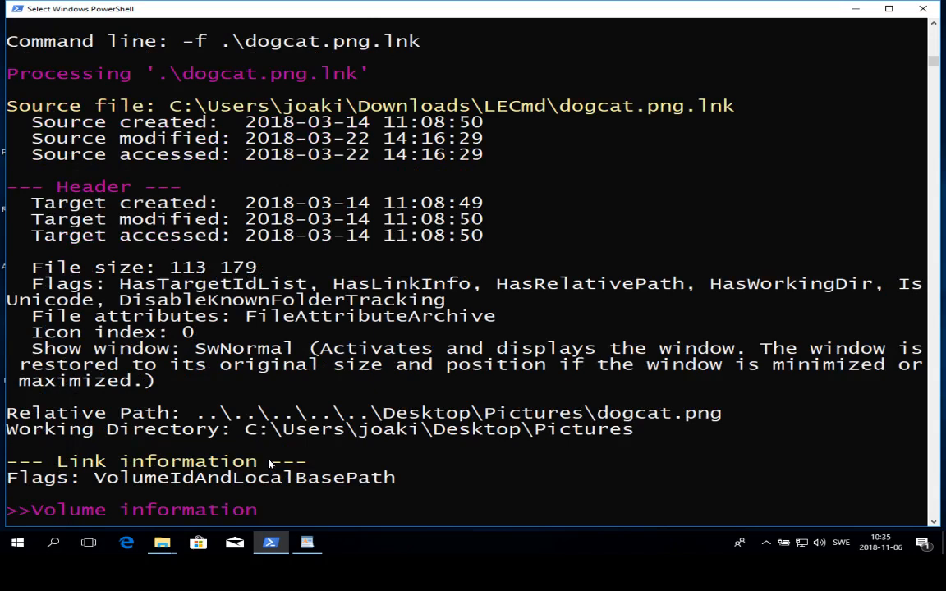
{"action": "scroll", "scroll_direction": "down", "scroll_amount": 3}
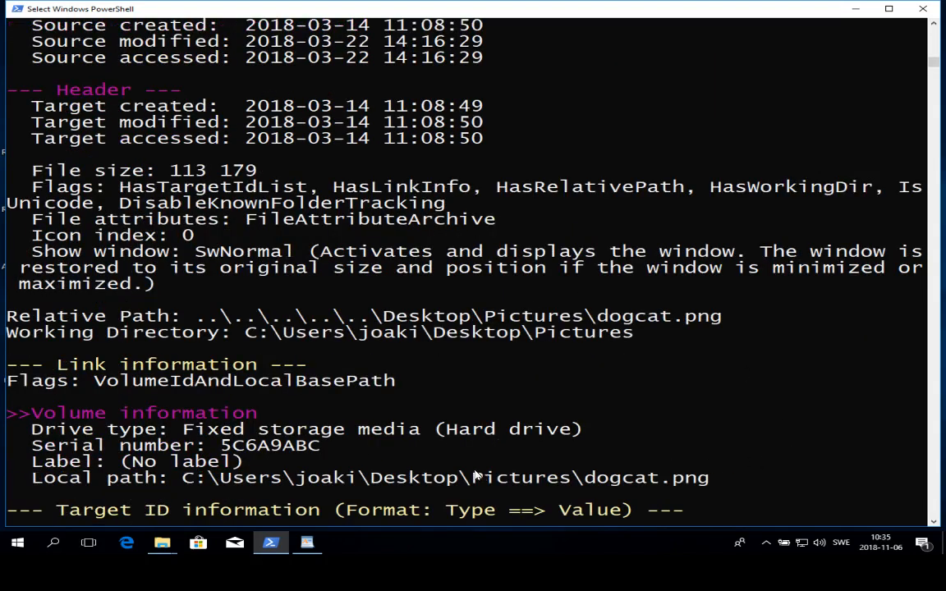
{"action": "scroll", "scroll_direction": "down", "scroll_amount": 3}
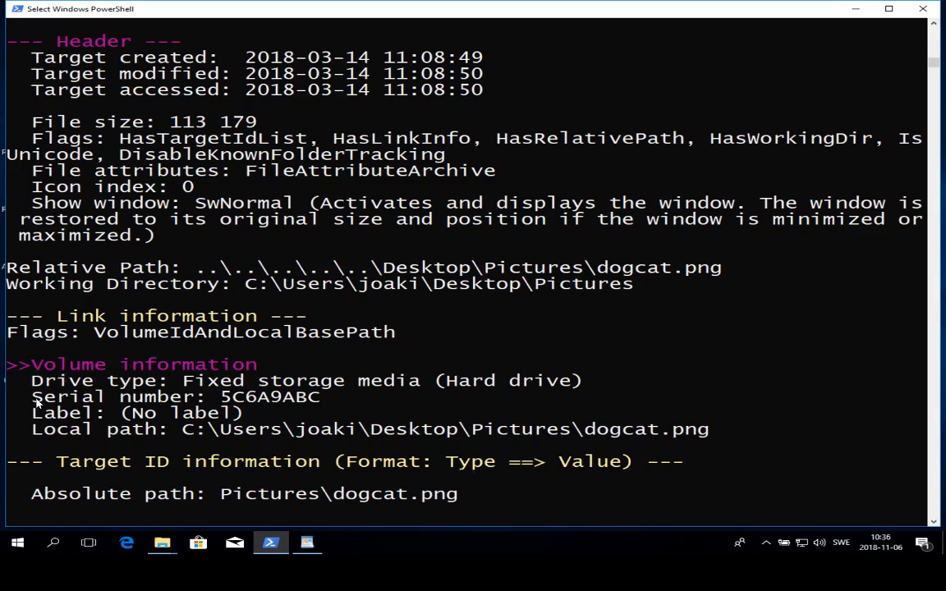
{"action": "mouse_move", "coordinate": [238, 388]}
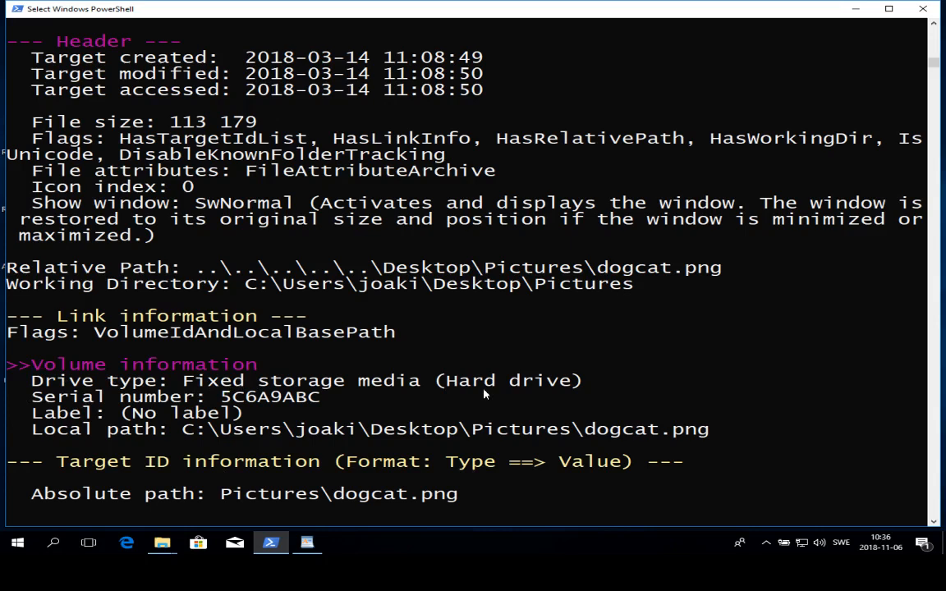
{"action": "mouse_move", "coordinate": [325, 400]}
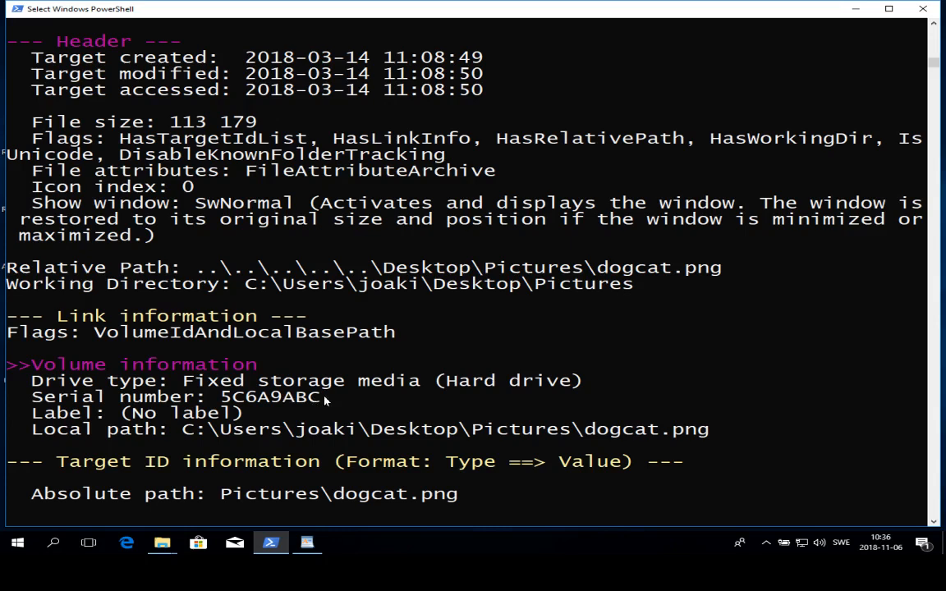
{"action": "mouse_move", "coordinate": [263, 401]}
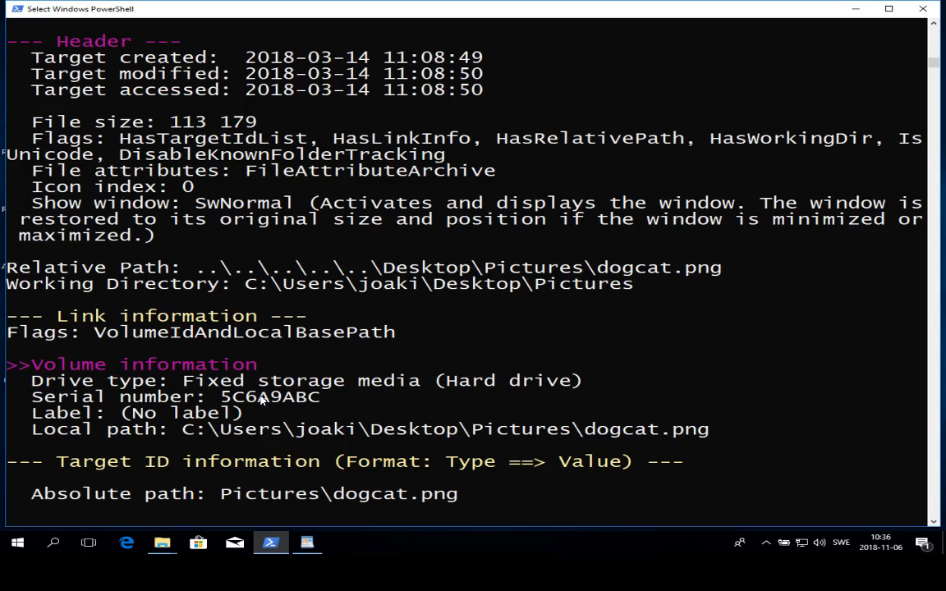
{"action": "scroll", "scroll_direction": "down", "scroll_amount": 3}
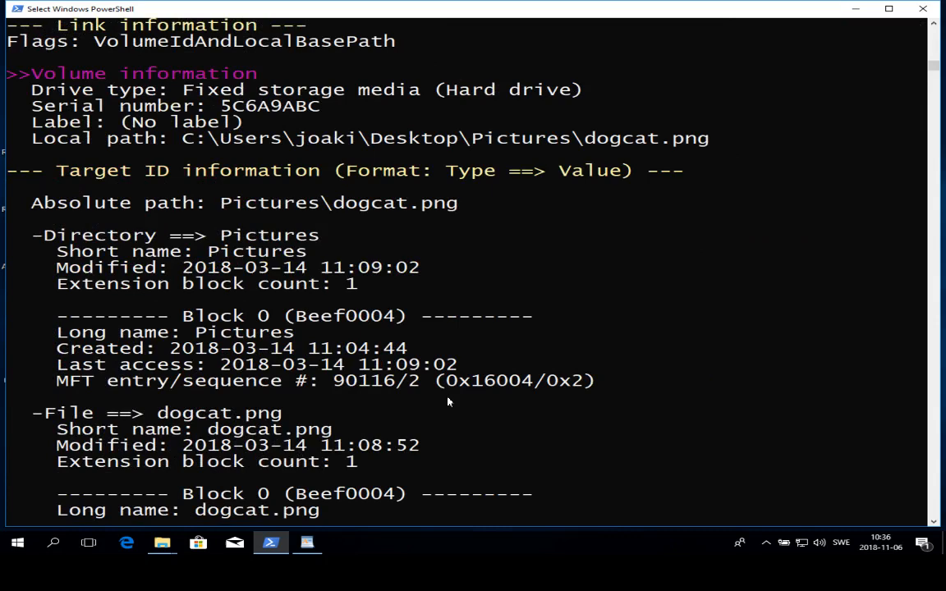
{"action": "scroll", "scroll_direction": "down", "scroll_amount": 3}
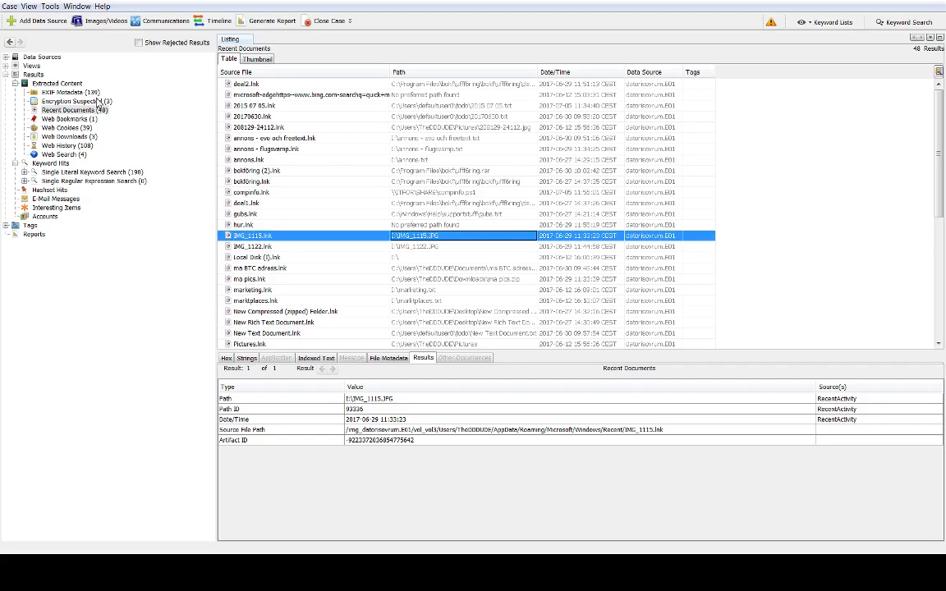
Step: List Autopsy's Recent Documents .lnk entries and select todo.lnk, dated 29 June 2017
{"action": "left_click", "coordinate": [74, 108]}
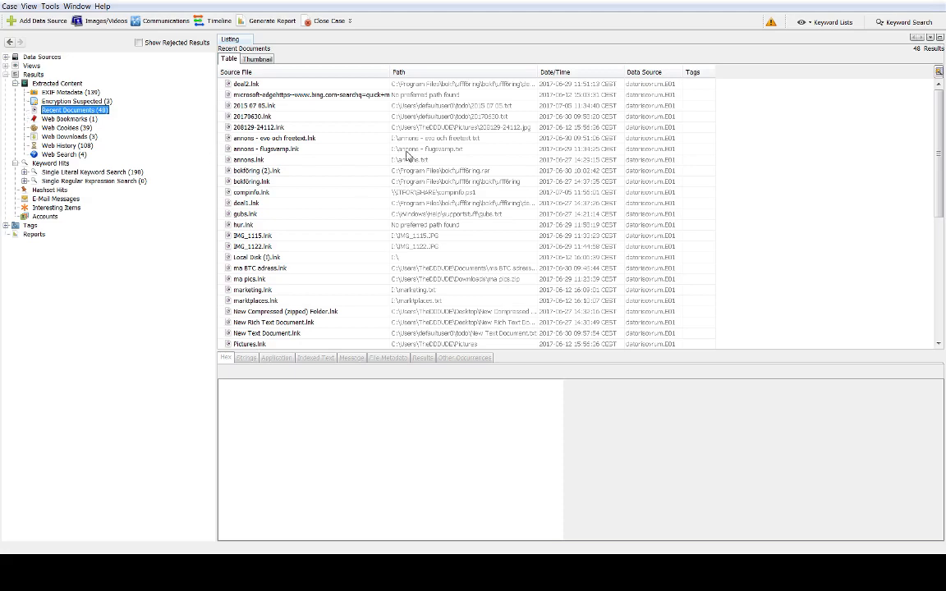
{"action": "scroll", "scroll_direction": "down", "scroll_amount": 3}
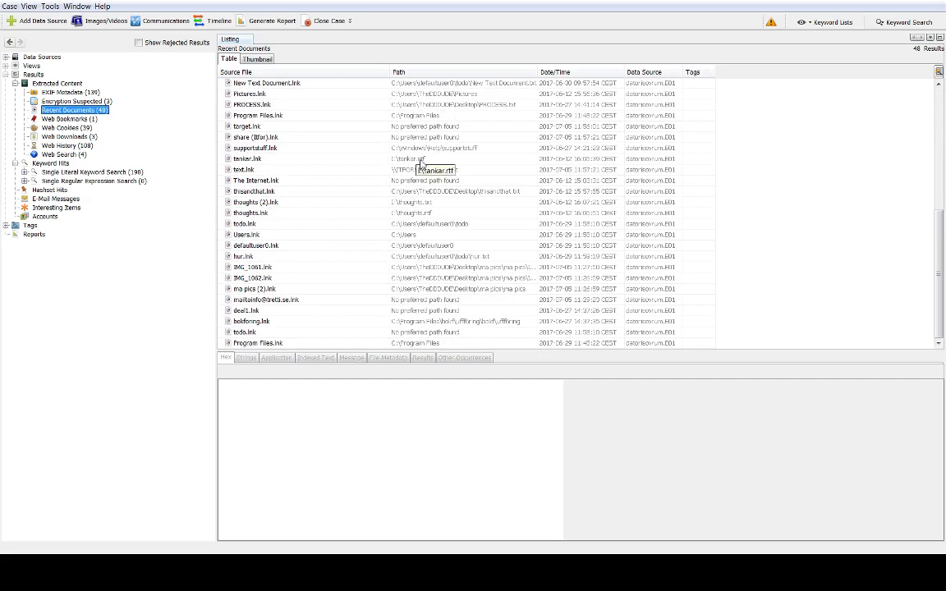
{"action": "mouse_move", "coordinate": [463, 304]}
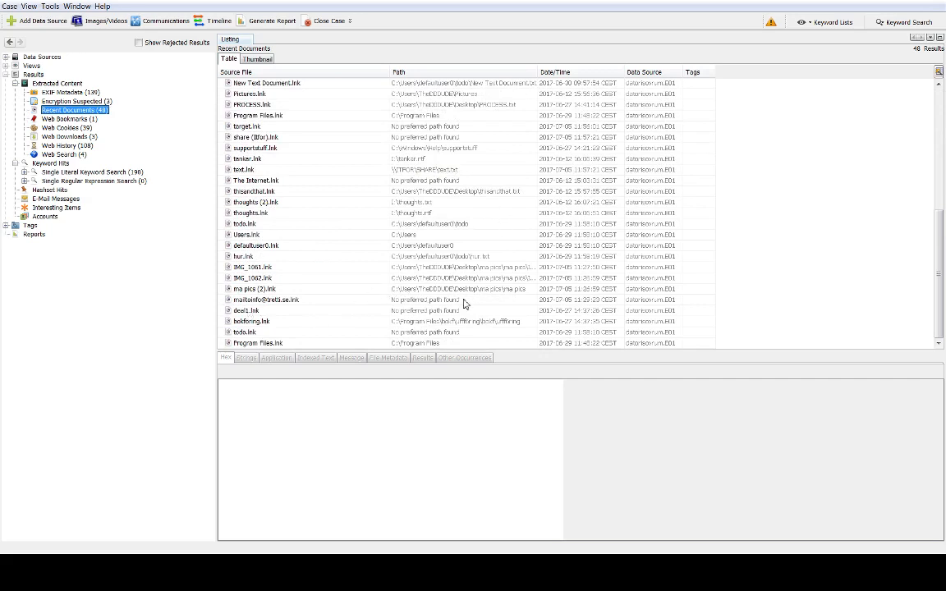
{"action": "mouse_move", "coordinate": [418, 326]}
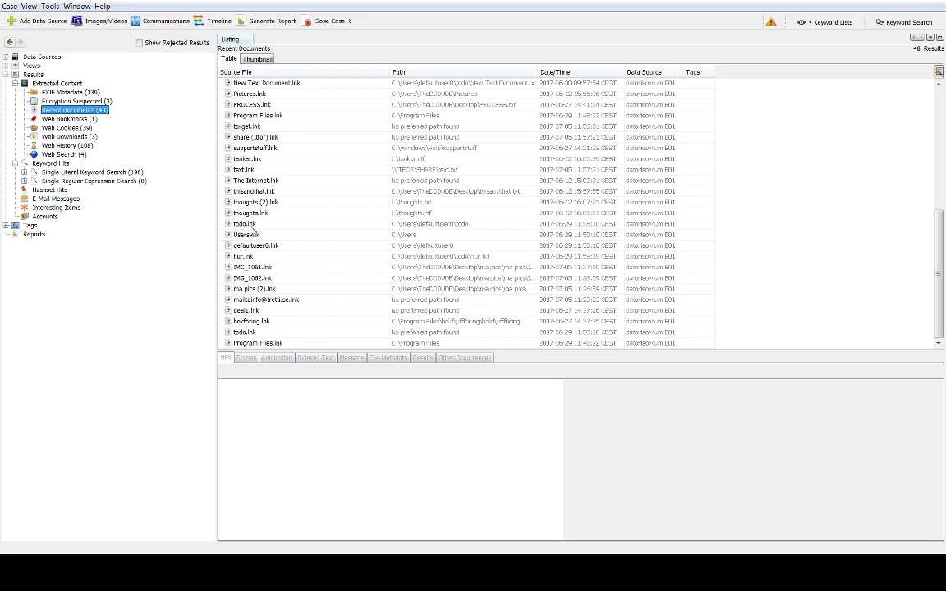
{"action": "left_click", "coordinate": [243, 223]}
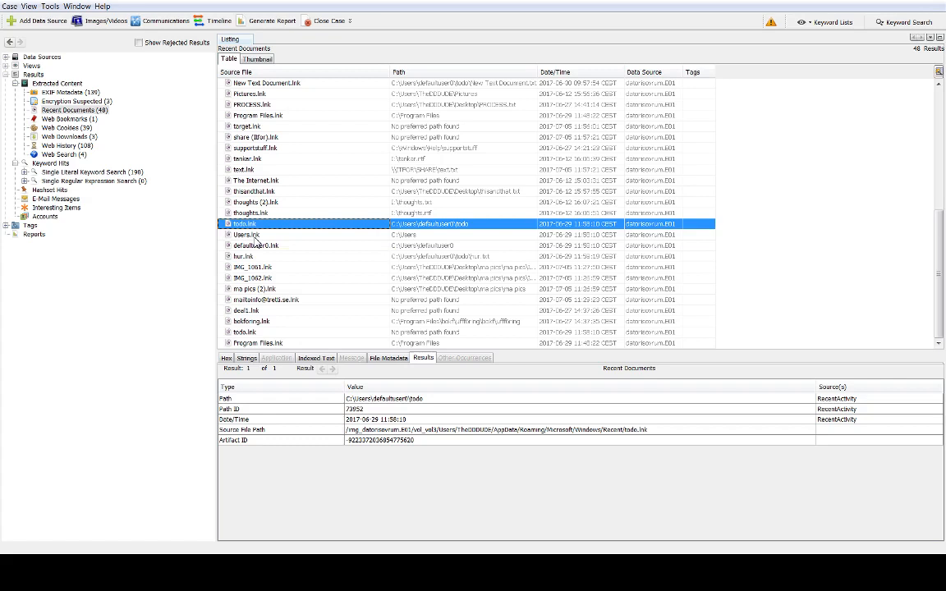
{"action": "mouse_move", "coordinate": [385, 403]}
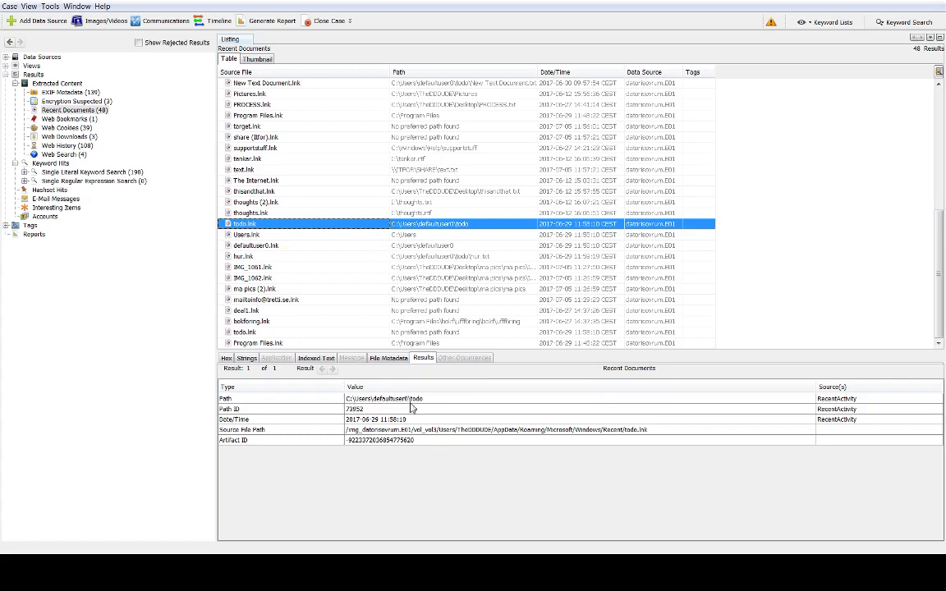
{"action": "mouse_move", "coordinate": [437, 403]}
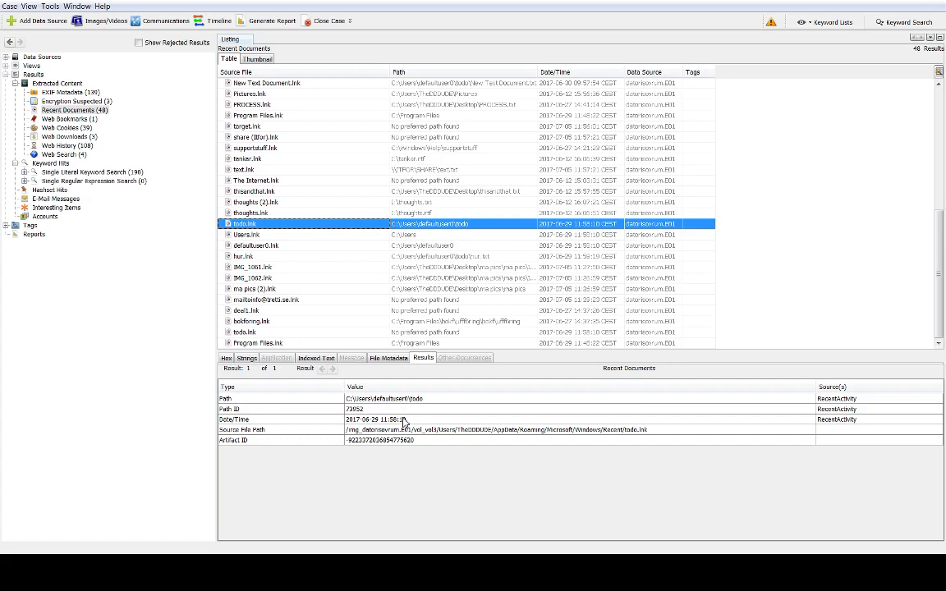
{"action": "mouse_move", "coordinate": [391, 250]}
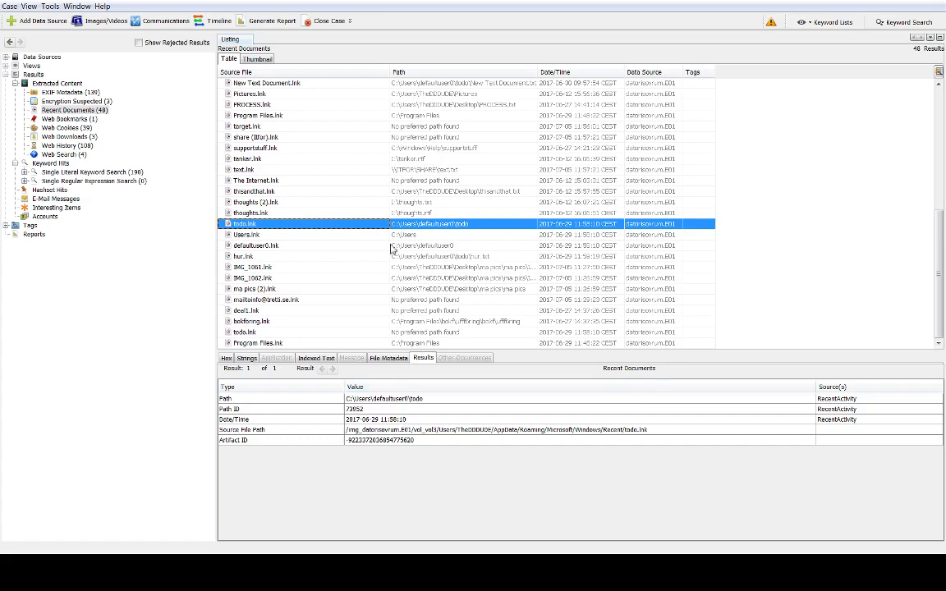
Step: Show the record details for thoughts.lnk, pointing to thoughts.rtf, dated June 2017
{"action": "left_click", "coordinate": [249, 214]}
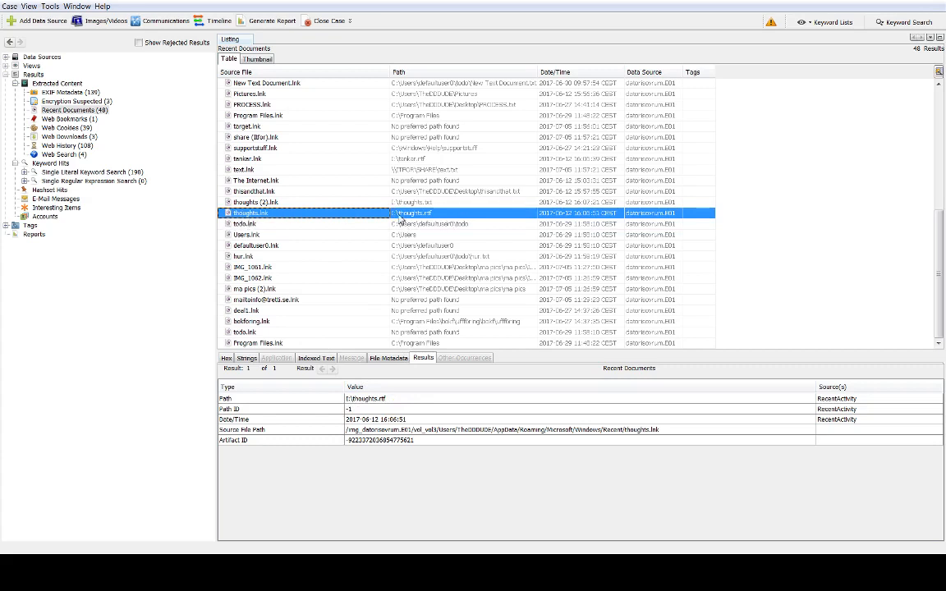
{"action": "mouse_move", "coordinate": [391, 403]}
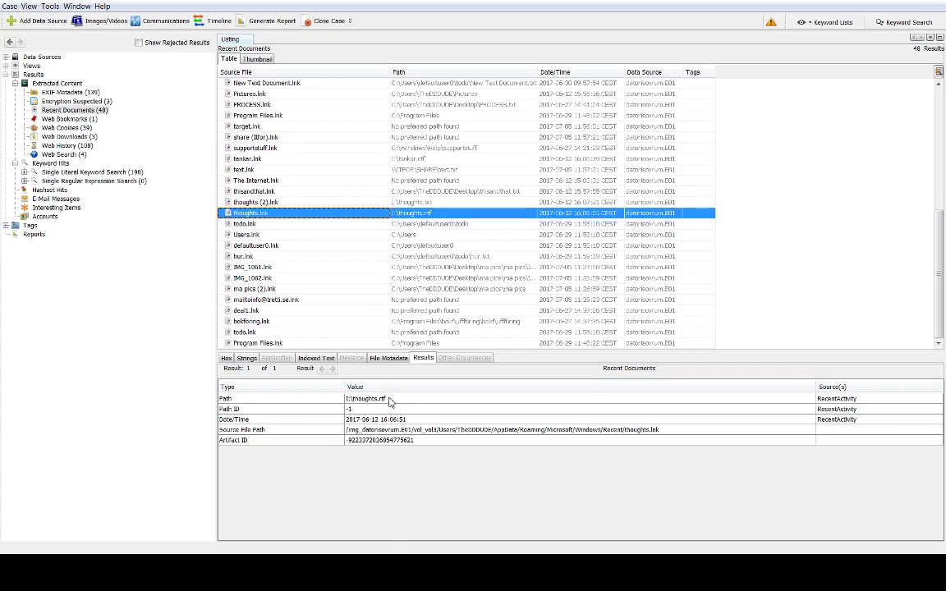
Step: Show the thoughts.lnk path value, then the my BTC adress.lnk record targeting a Documents text file
{"action": "left_click", "coordinate": [365, 400]}
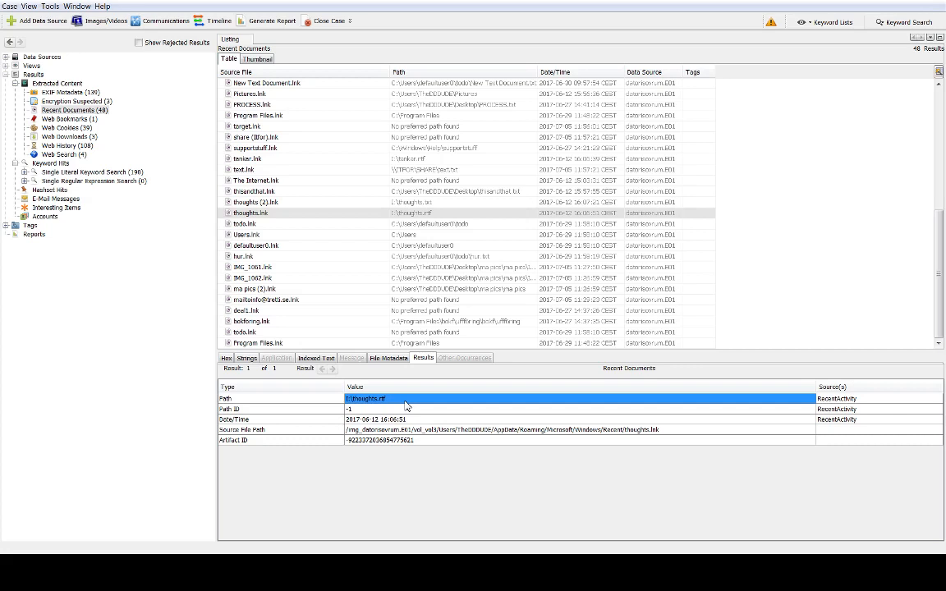
{"action": "mouse_move", "coordinate": [555, 72]}
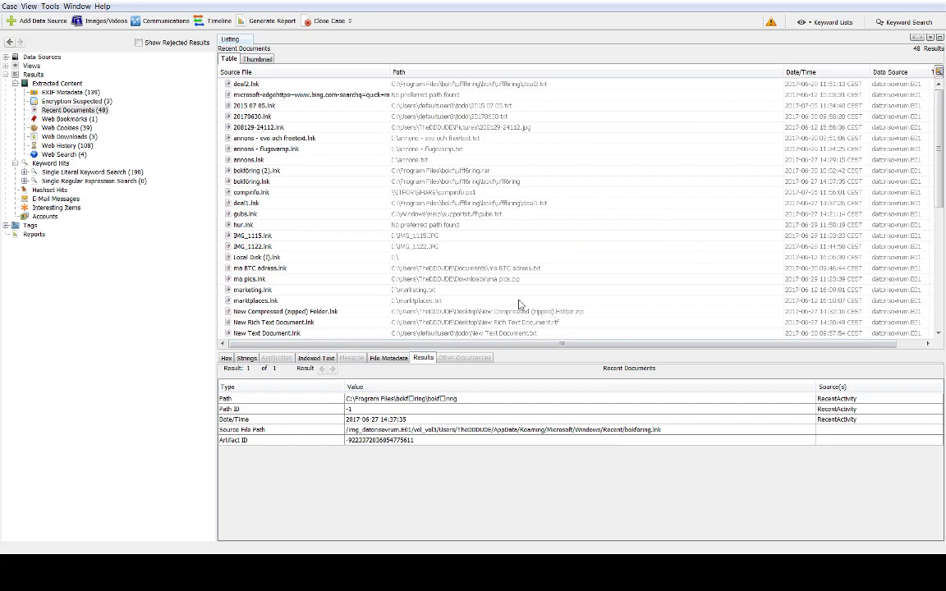
{"action": "left_click", "coordinate": [260, 268]}
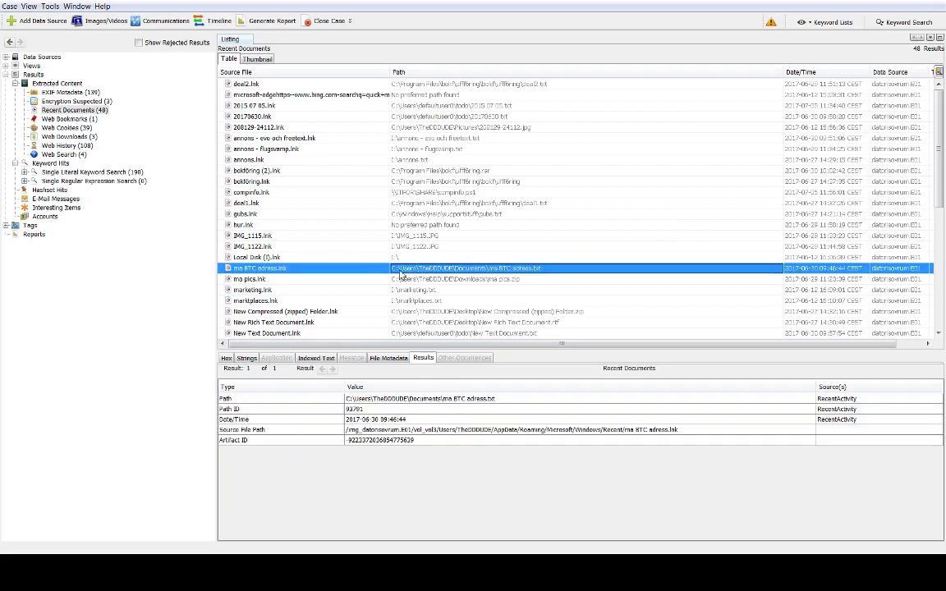
{"action": "mouse_move", "coordinate": [499, 276]}
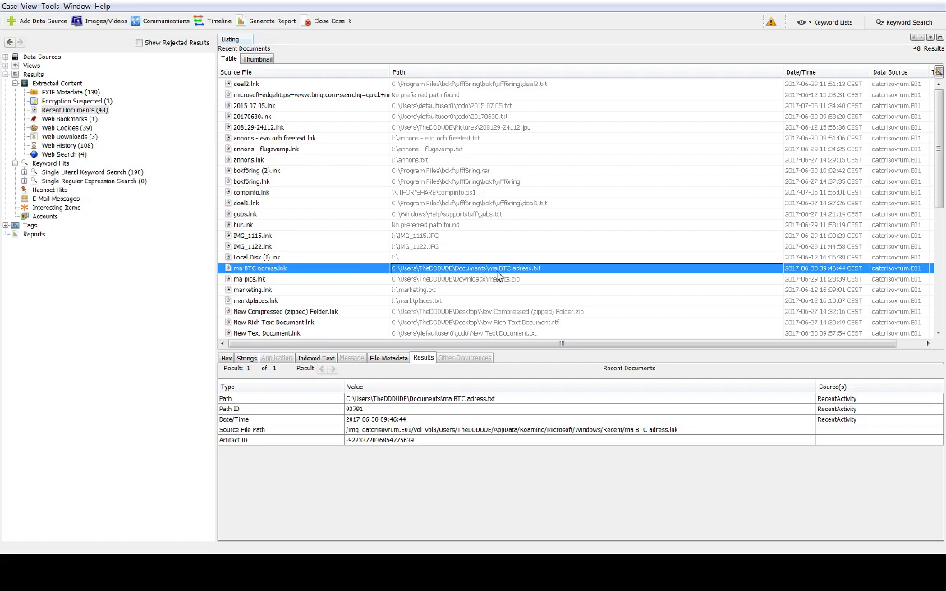
{"action": "mouse_move", "coordinate": [598, 279]}
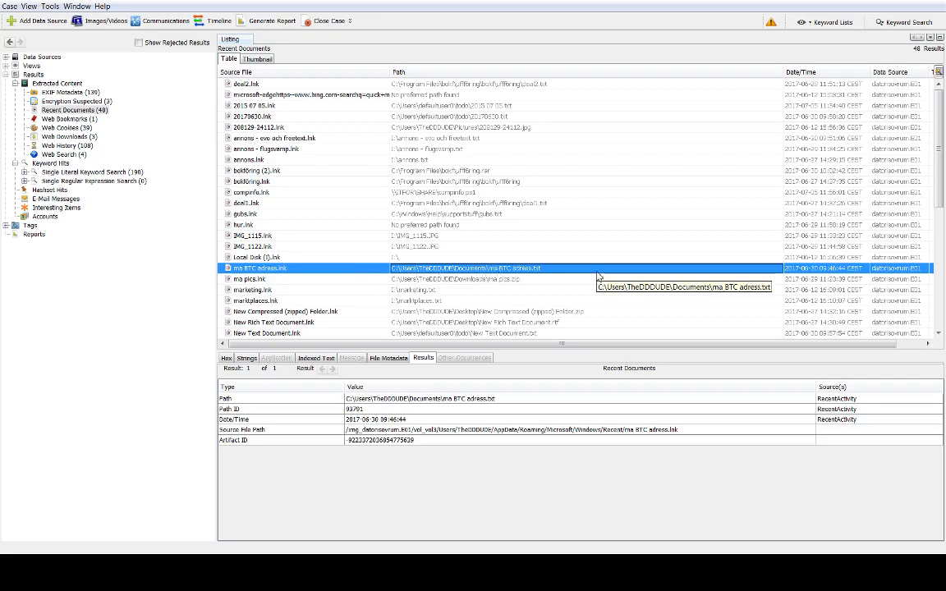
{"action": "mouse_move", "coordinate": [569, 273]}
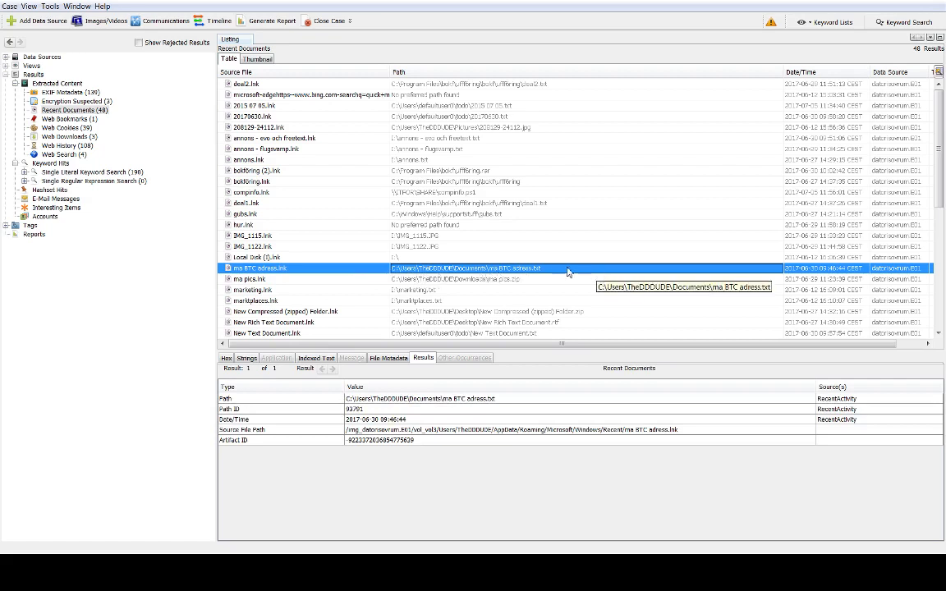
{"action": "mouse_move", "coordinate": [475, 279]}
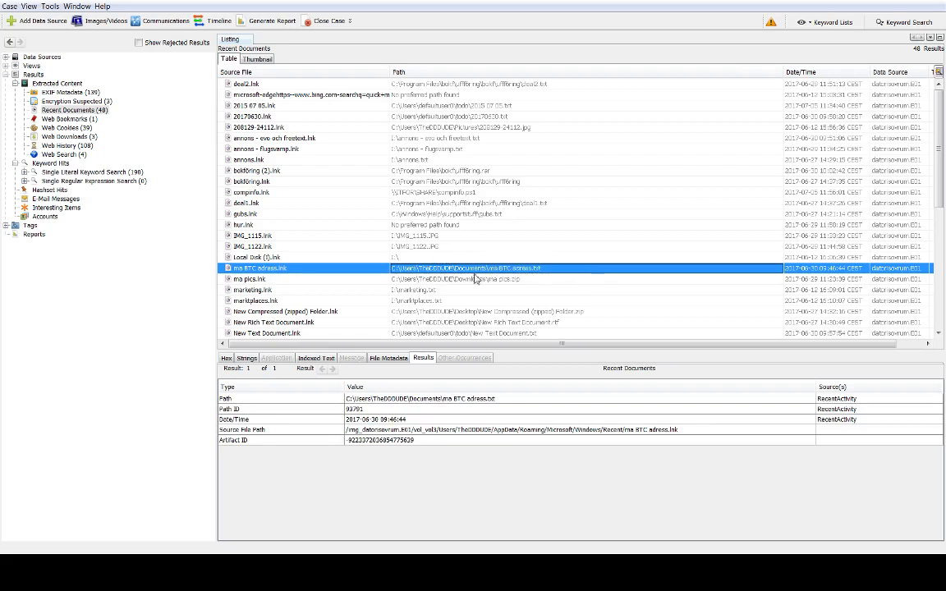
{"action": "mouse_move", "coordinate": [472, 305]}
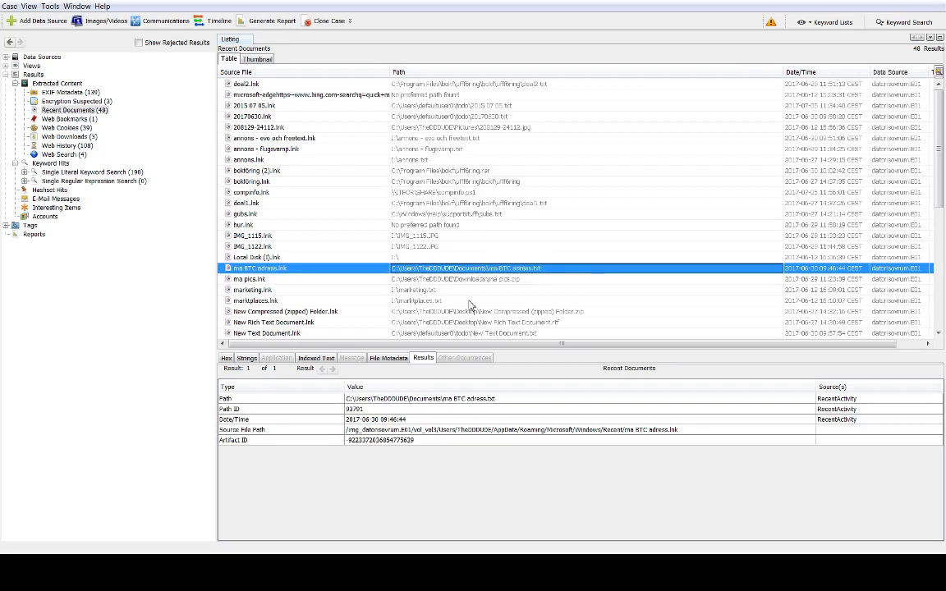
{"action": "mouse_move", "coordinate": [480, 250]}
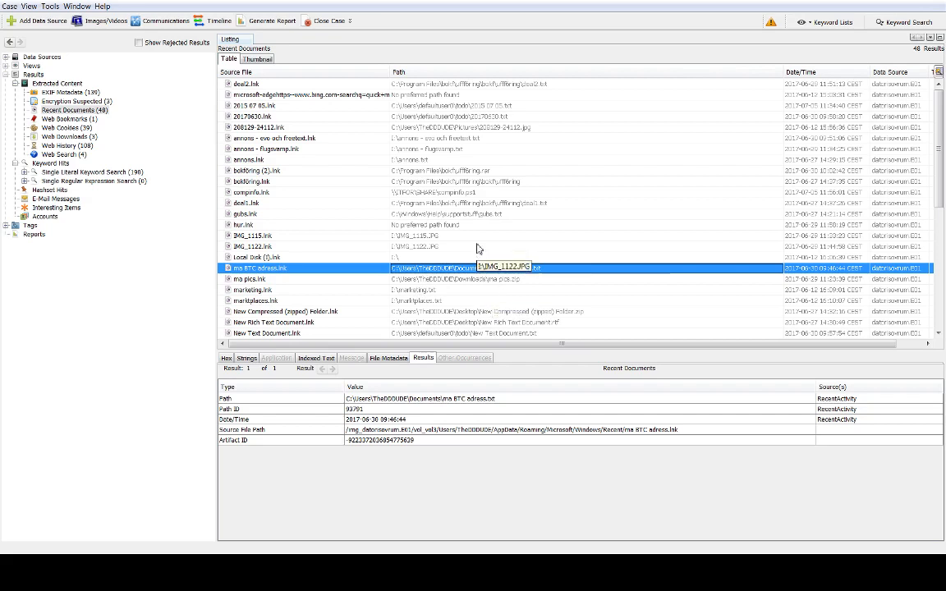
{"action": "mouse_move", "coordinate": [254, 220]}
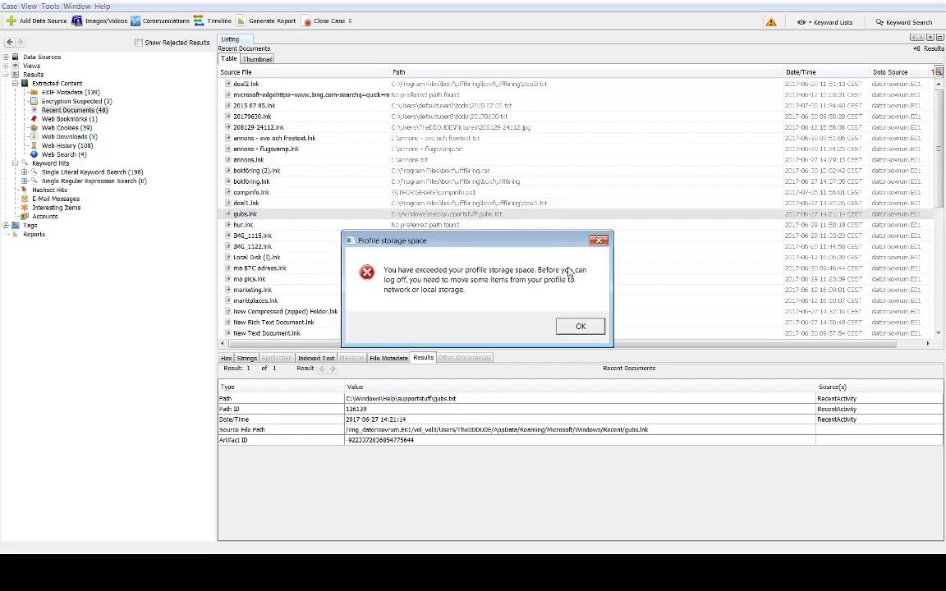
Step: Dismiss the Profile storage space warning with OK
{"action": "left_click", "coordinate": [580, 326]}
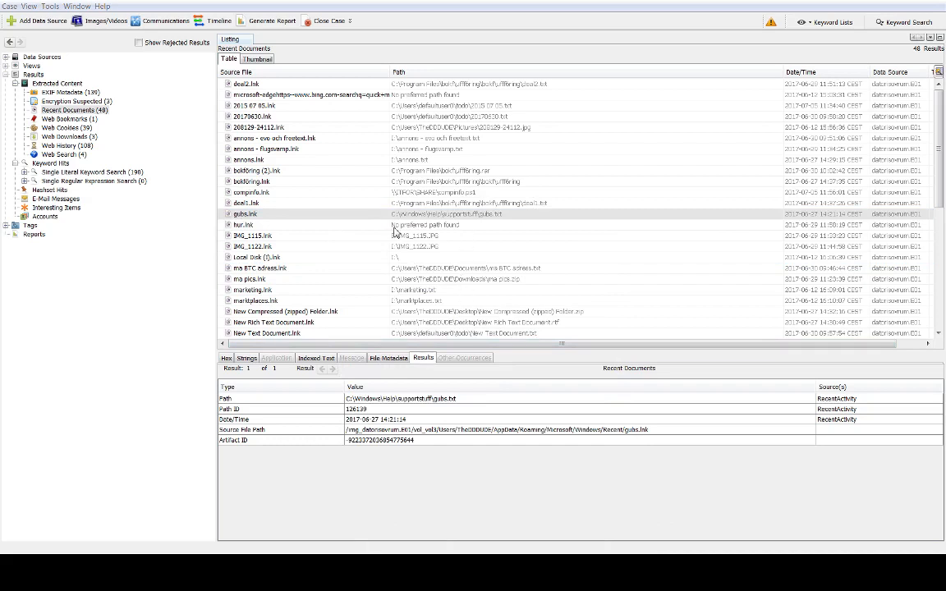
{"action": "mouse_move", "coordinate": [435, 225]}
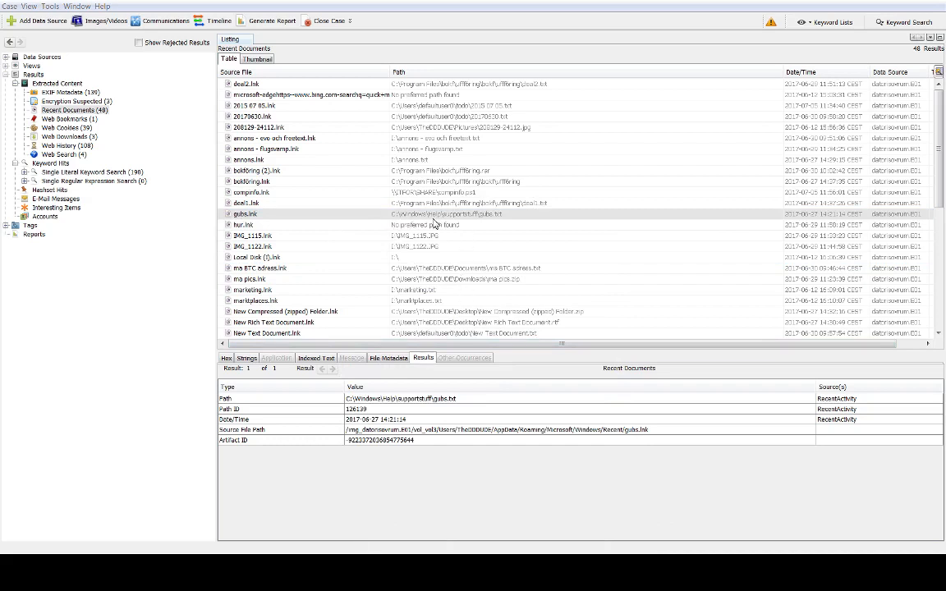
{"action": "mouse_move", "coordinate": [490, 223]}
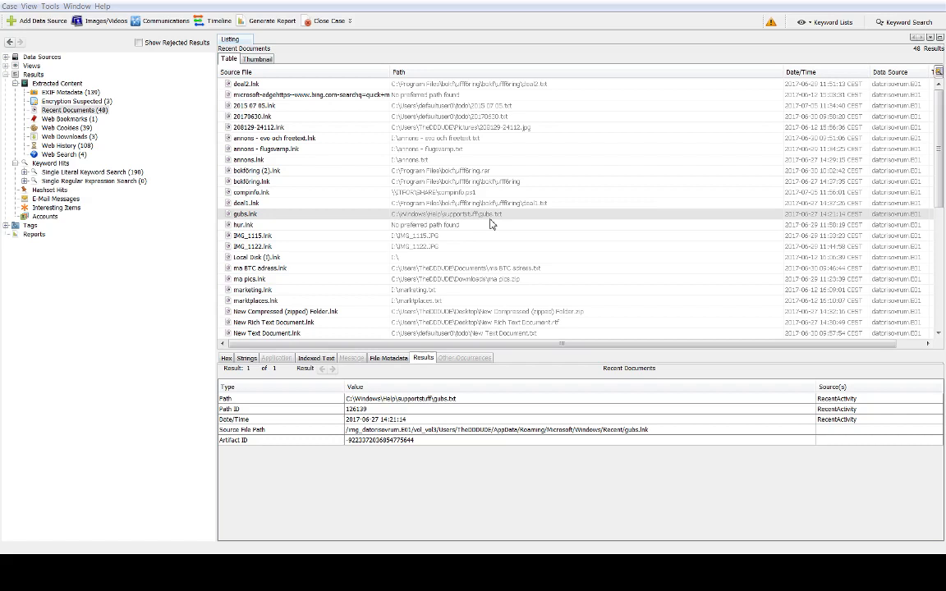